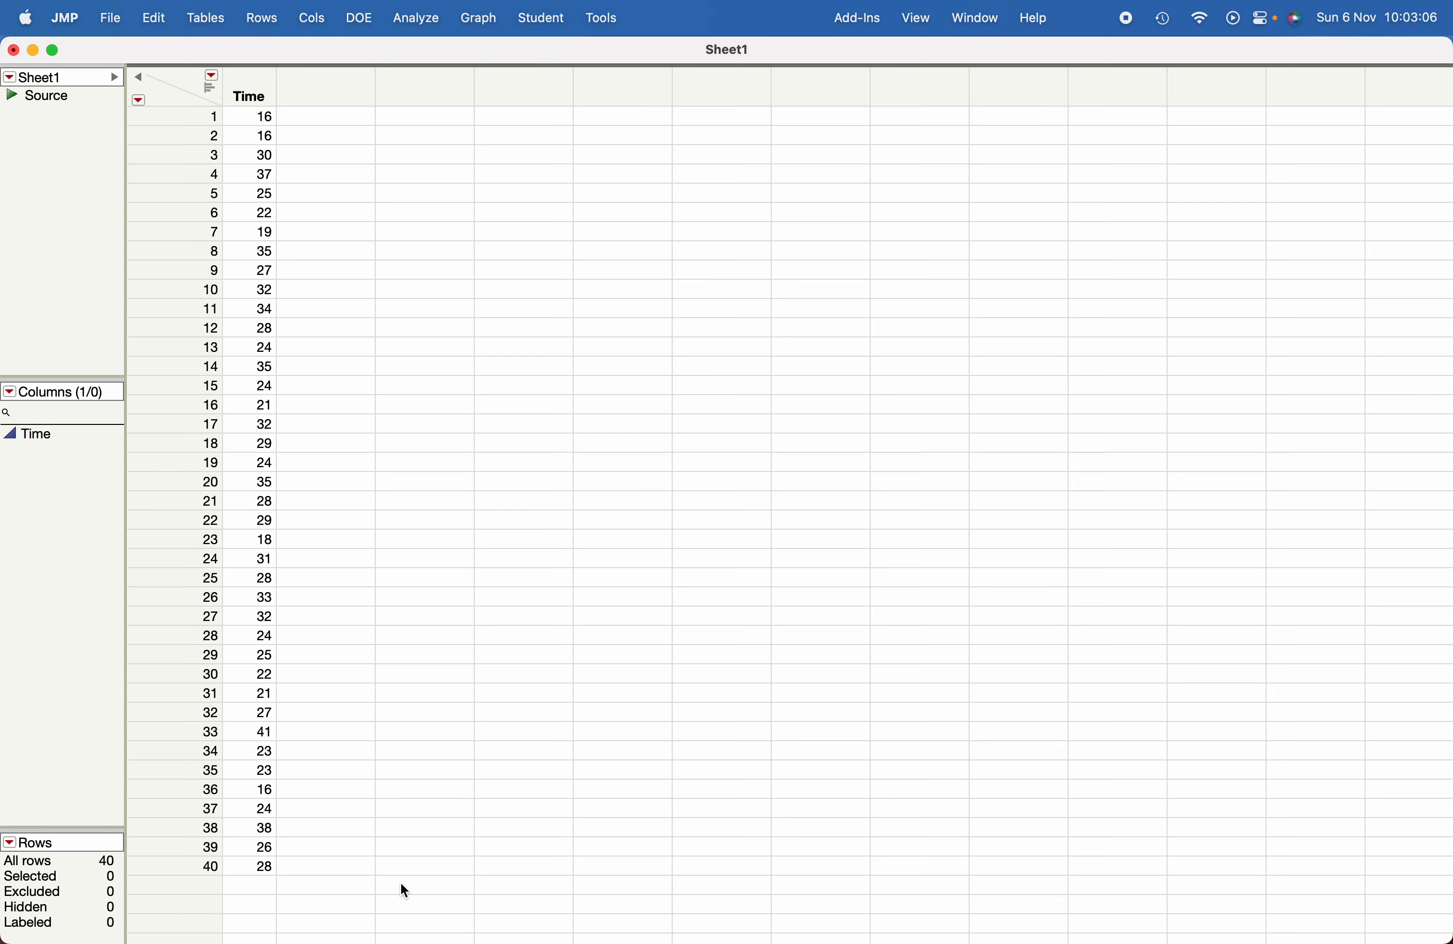
pyautogui.moveTo(565, 762)
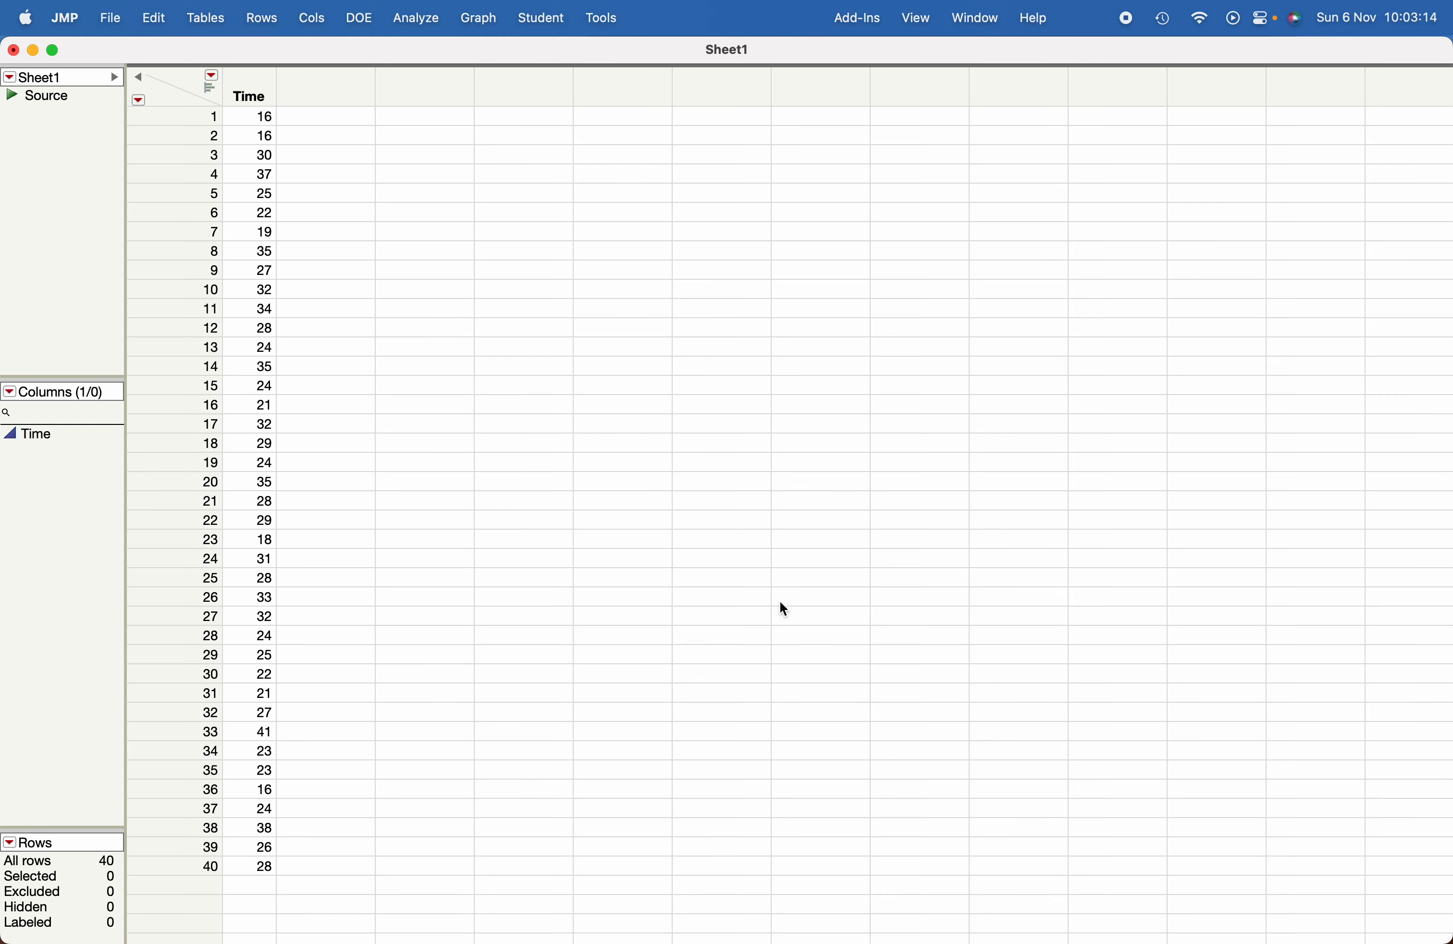
pyautogui.moveTo(426, 456)
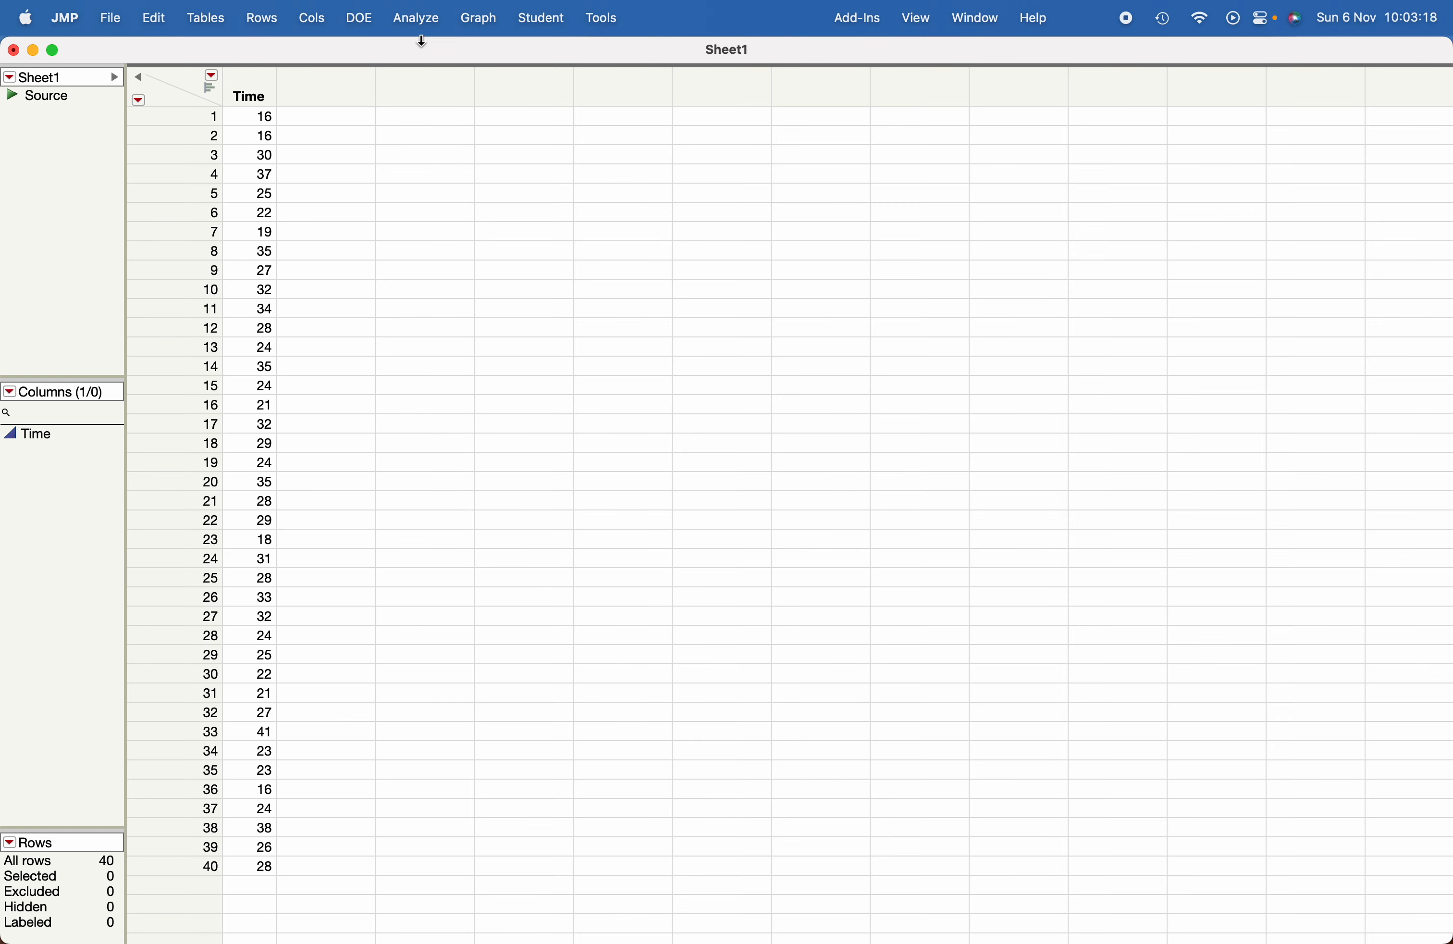
pyautogui.moveTo(414, 33)
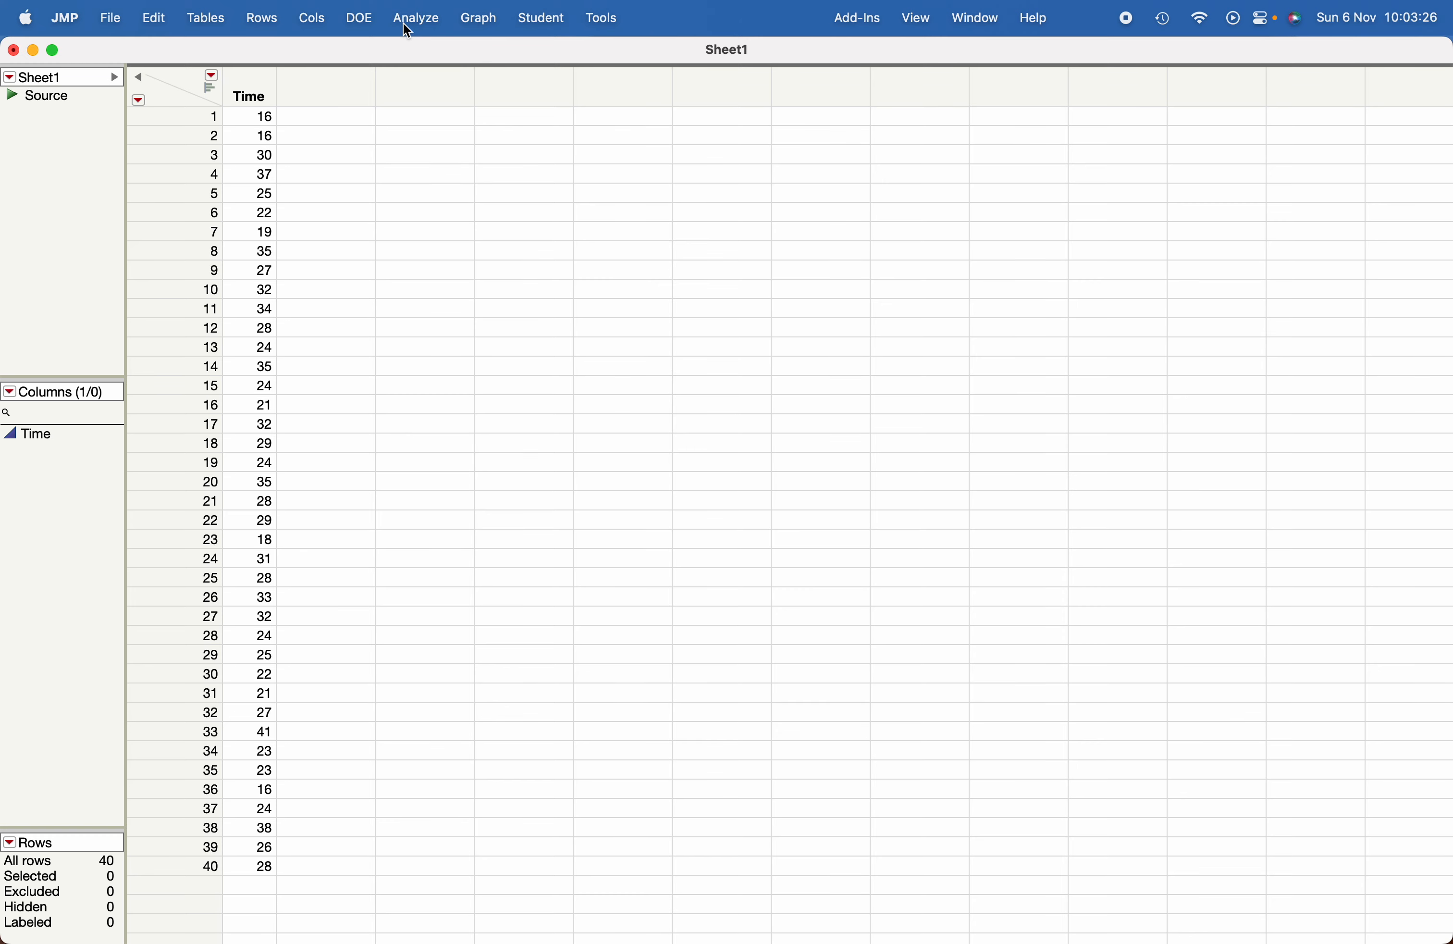
# Run Analyze > Distribution with Time as the Y column to get its histogram and summary statistics.
pyautogui.click(416, 16)
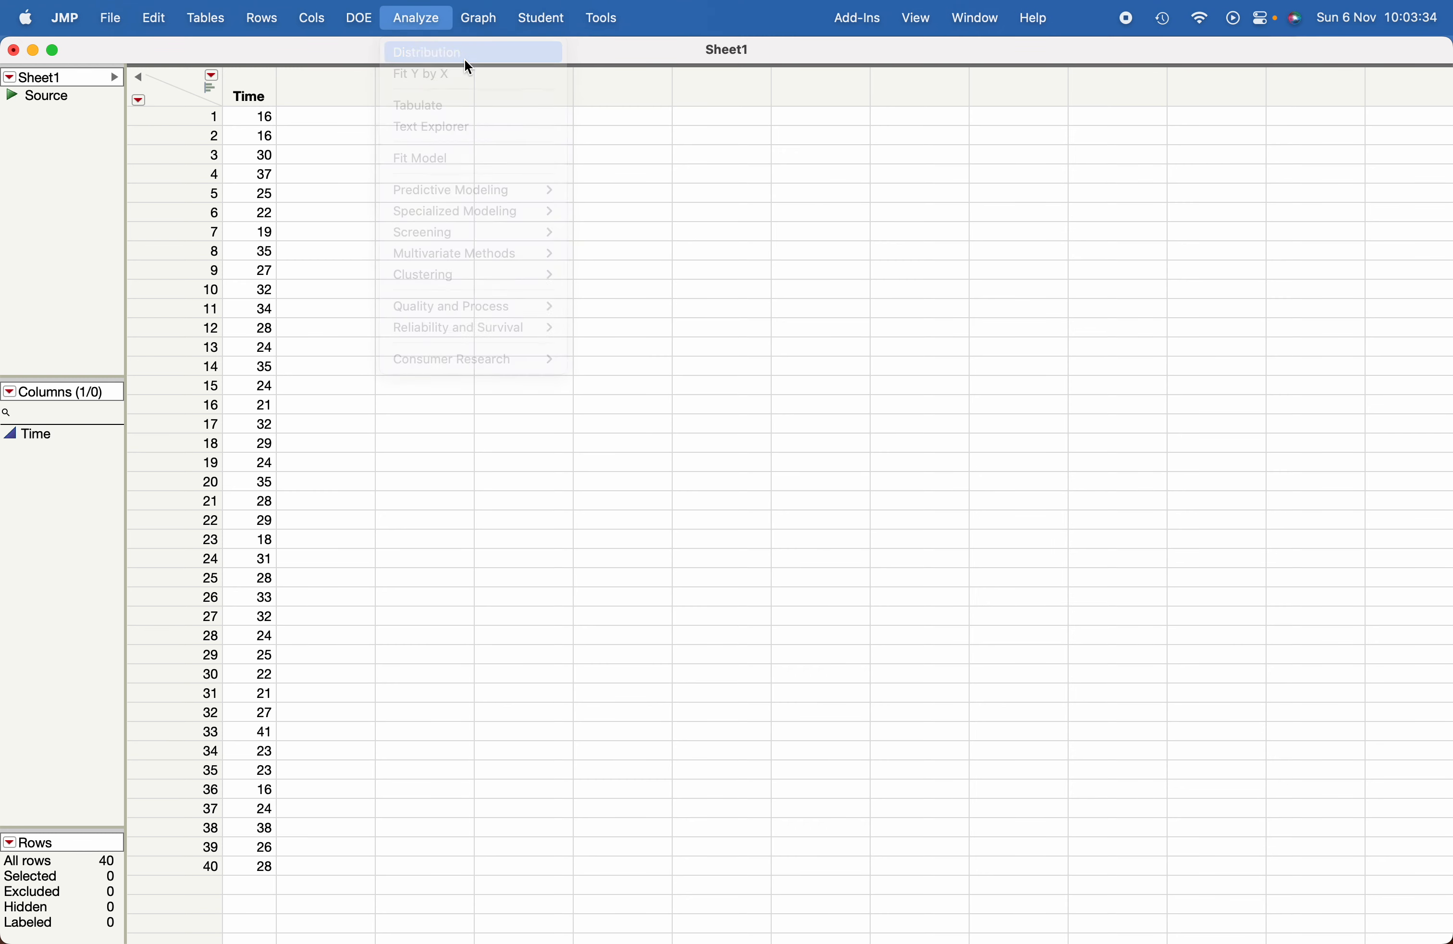
pyautogui.click(426, 52)
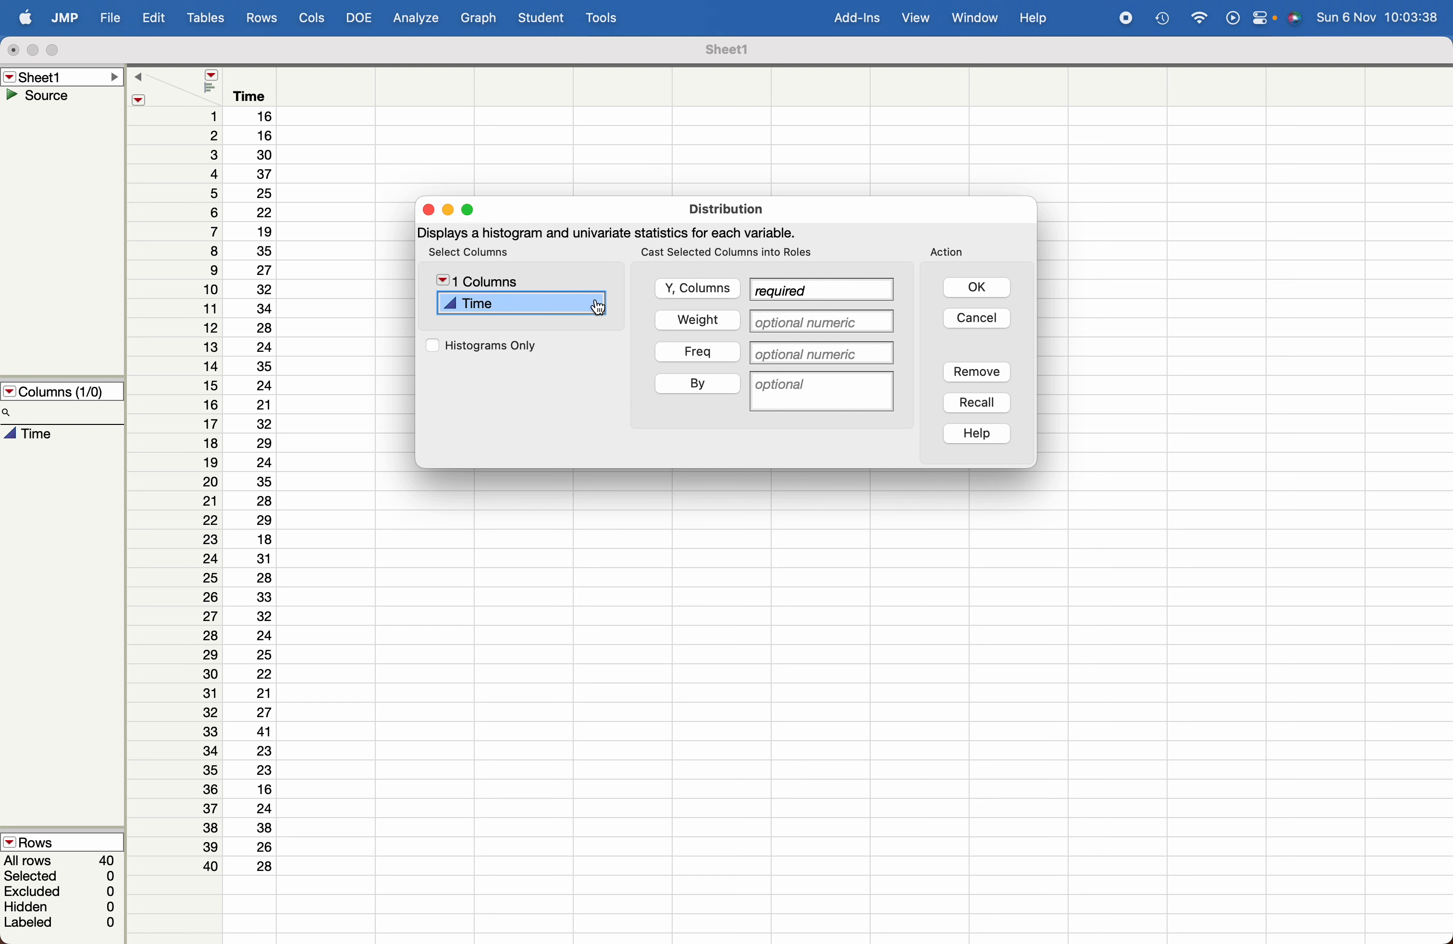
pyautogui.click(696, 289)
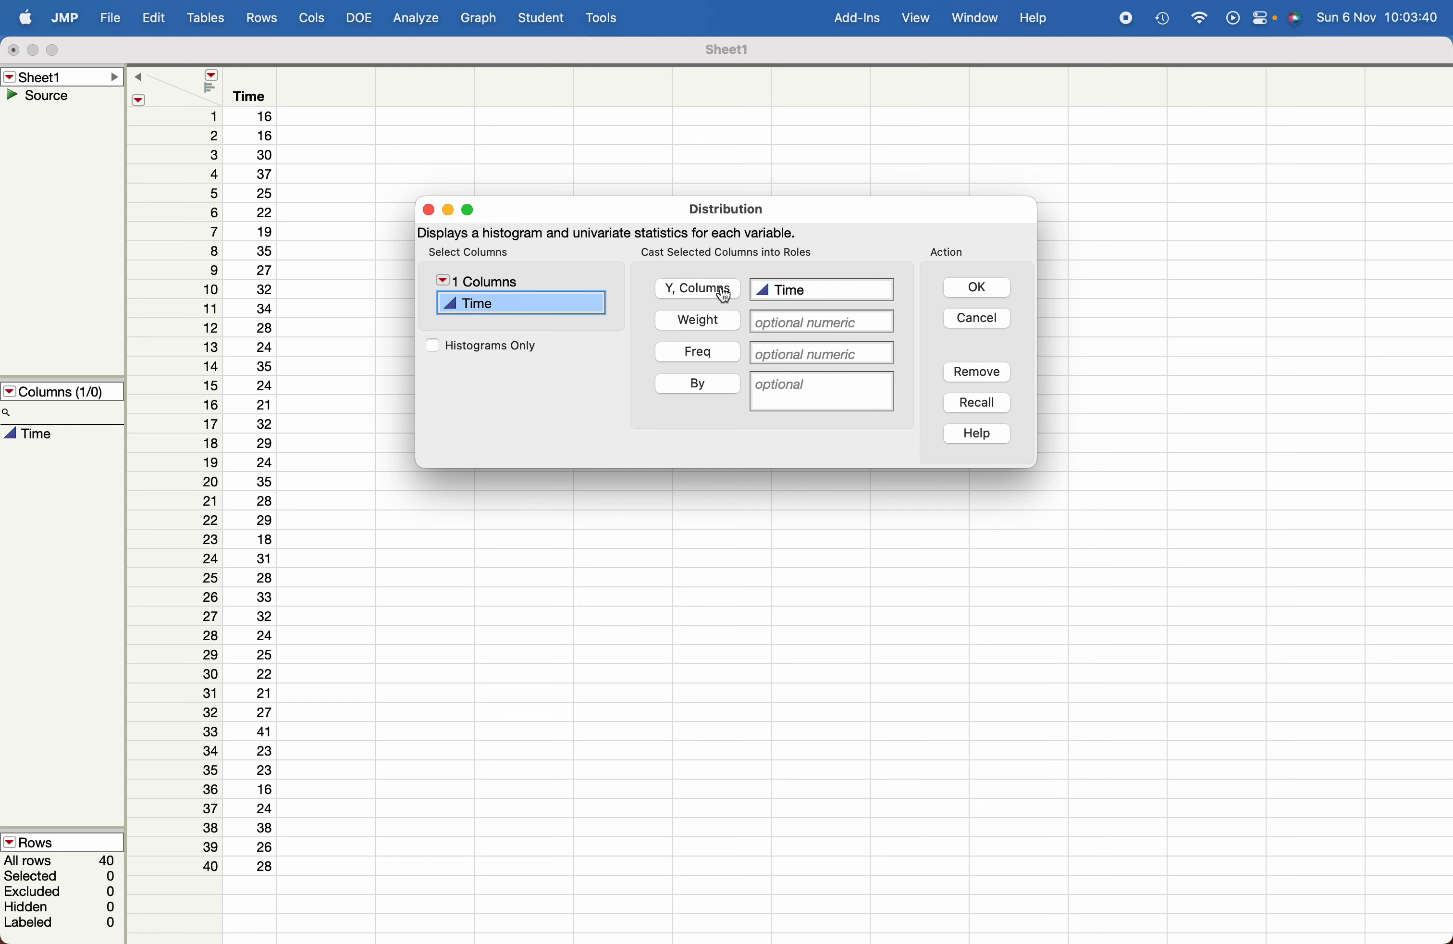
pyautogui.click(975, 287)
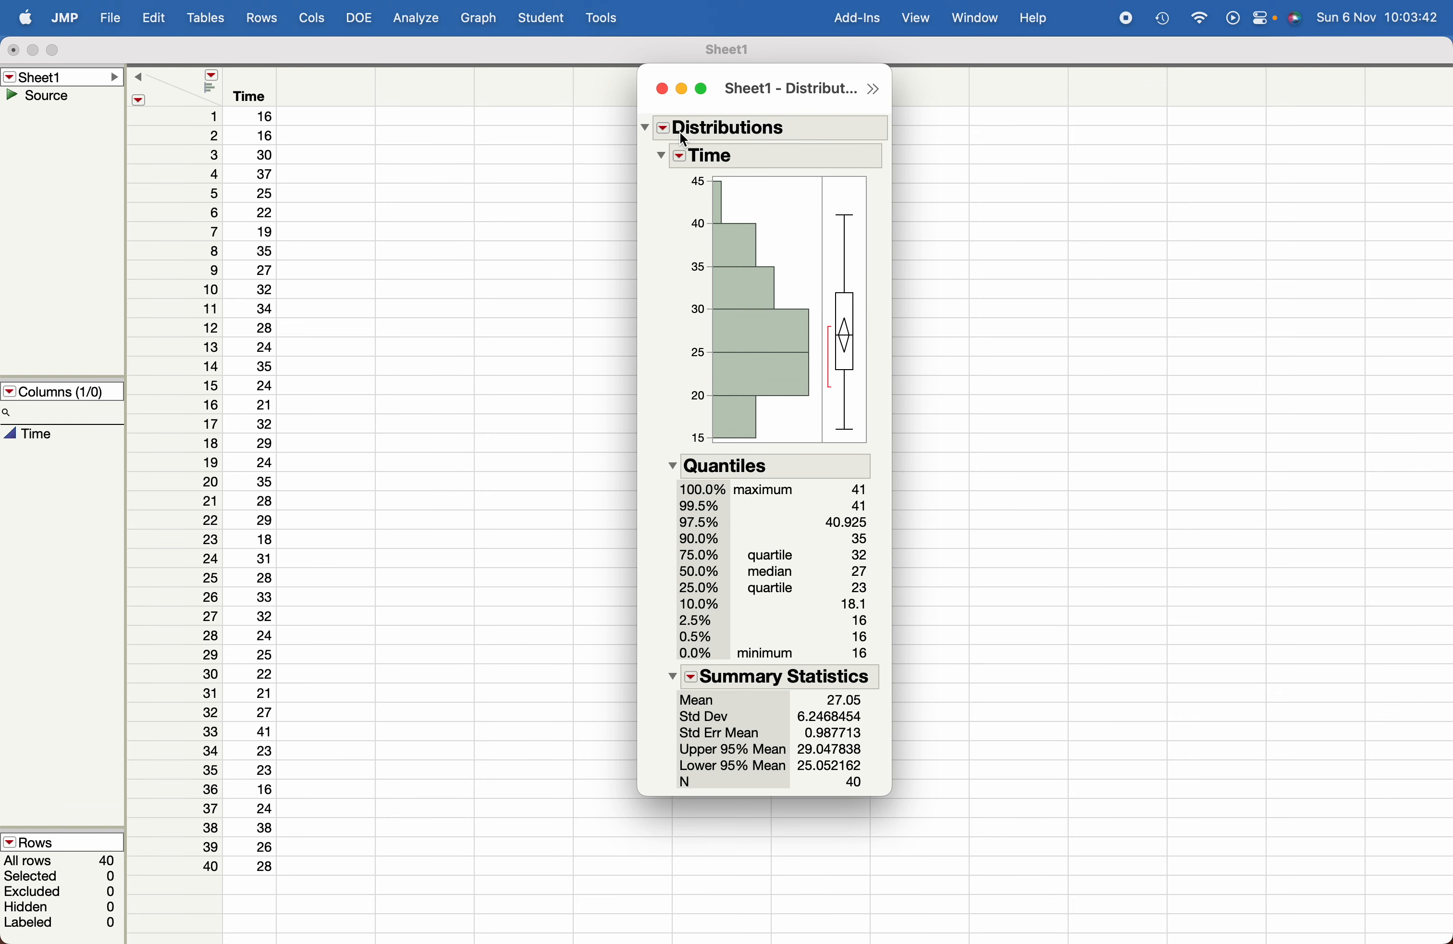
pyautogui.moveTo(682, 162)
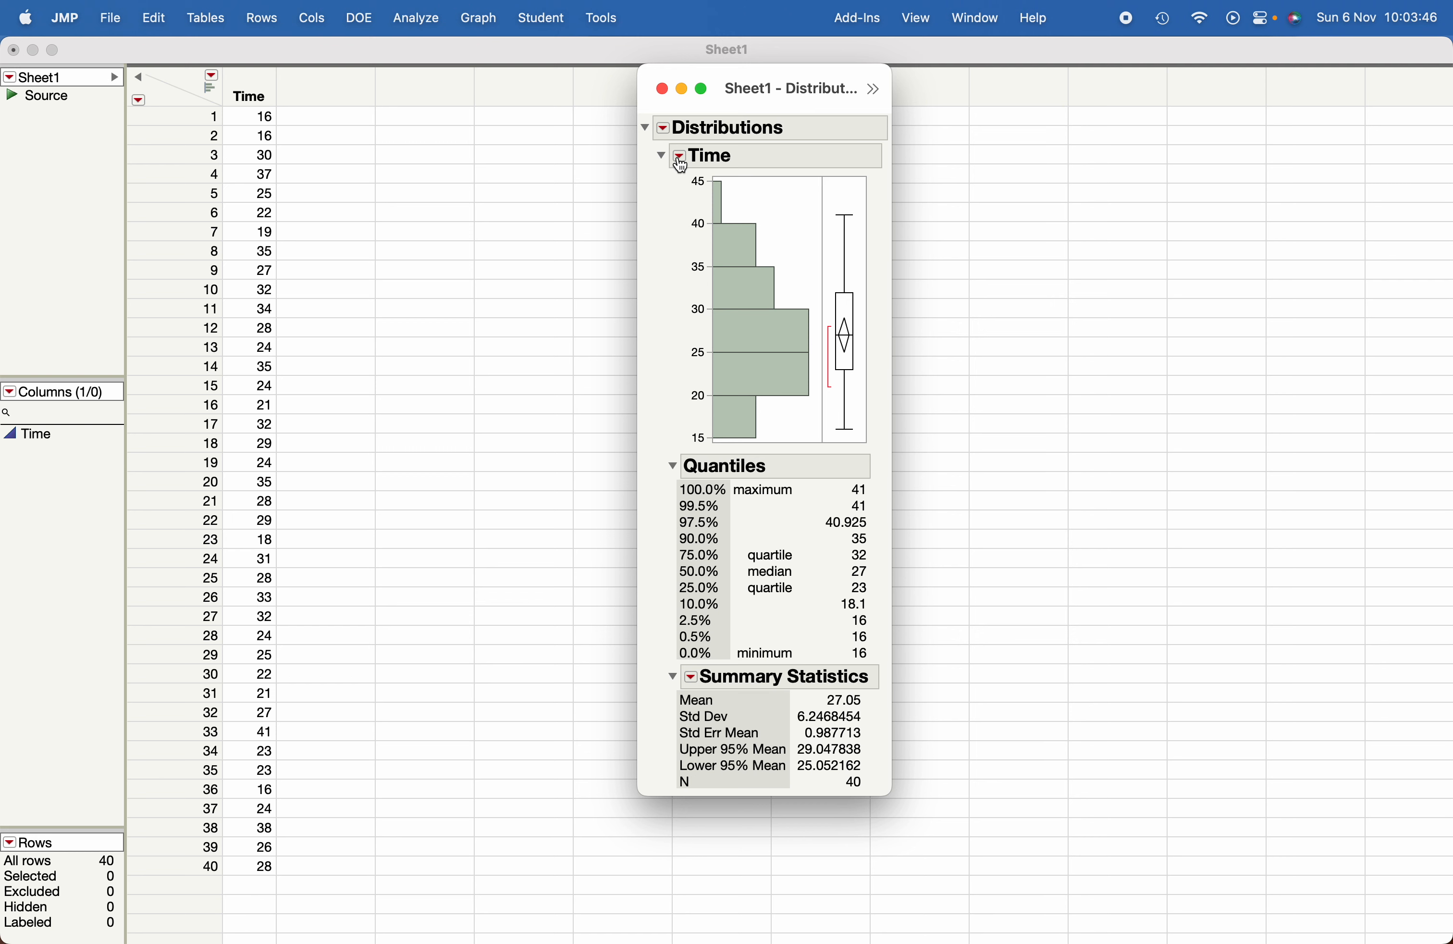
# Start Test Mean for Time and enter a true standard deviation of 12.5 for a z test.
pyautogui.click(680, 157)
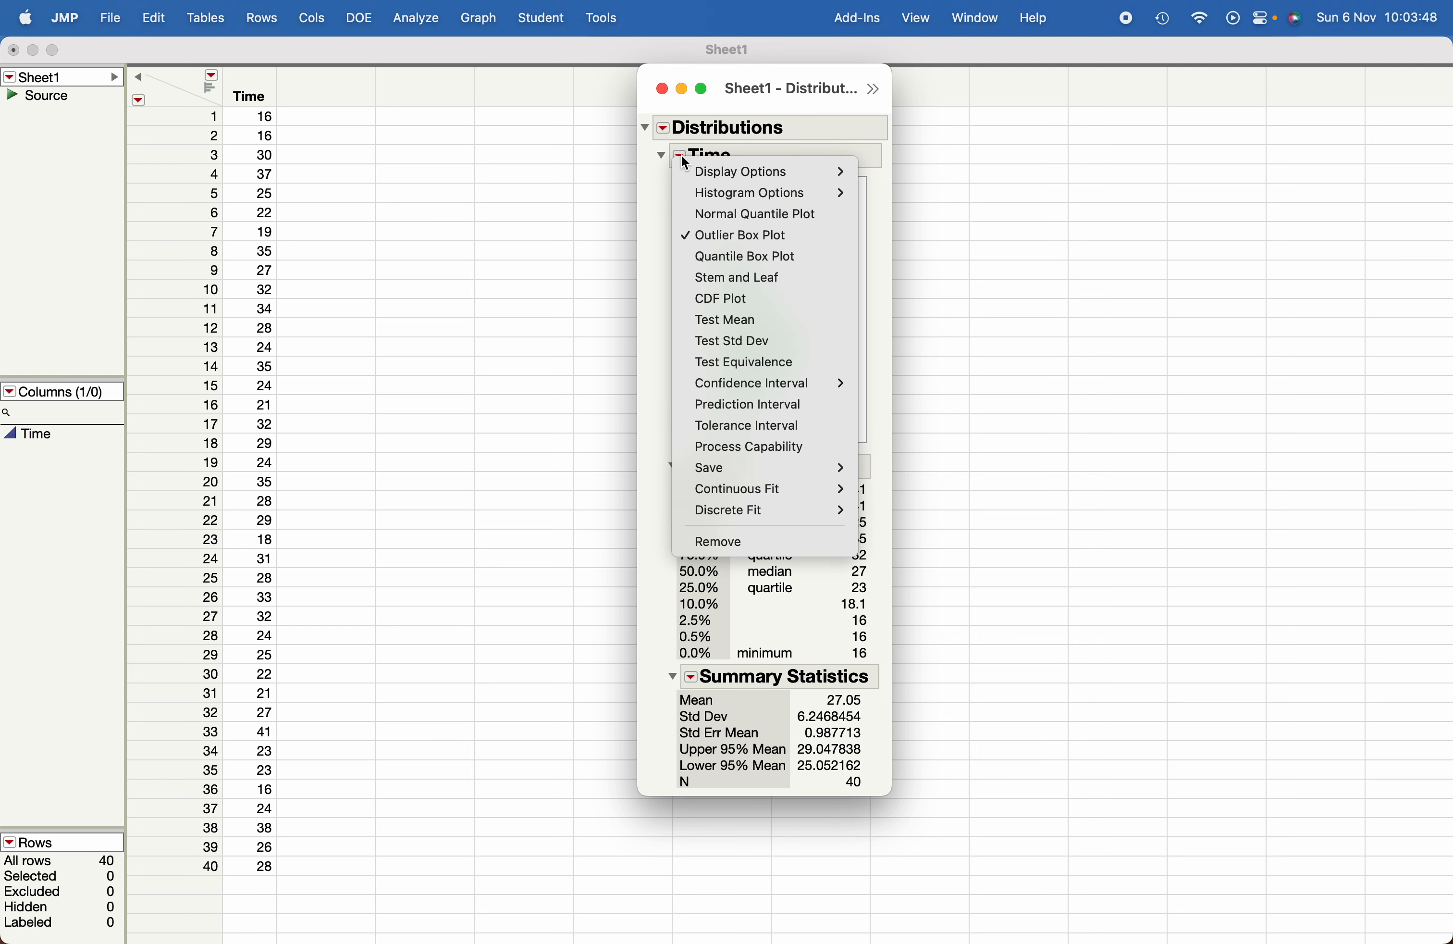
pyautogui.moveTo(724, 319)
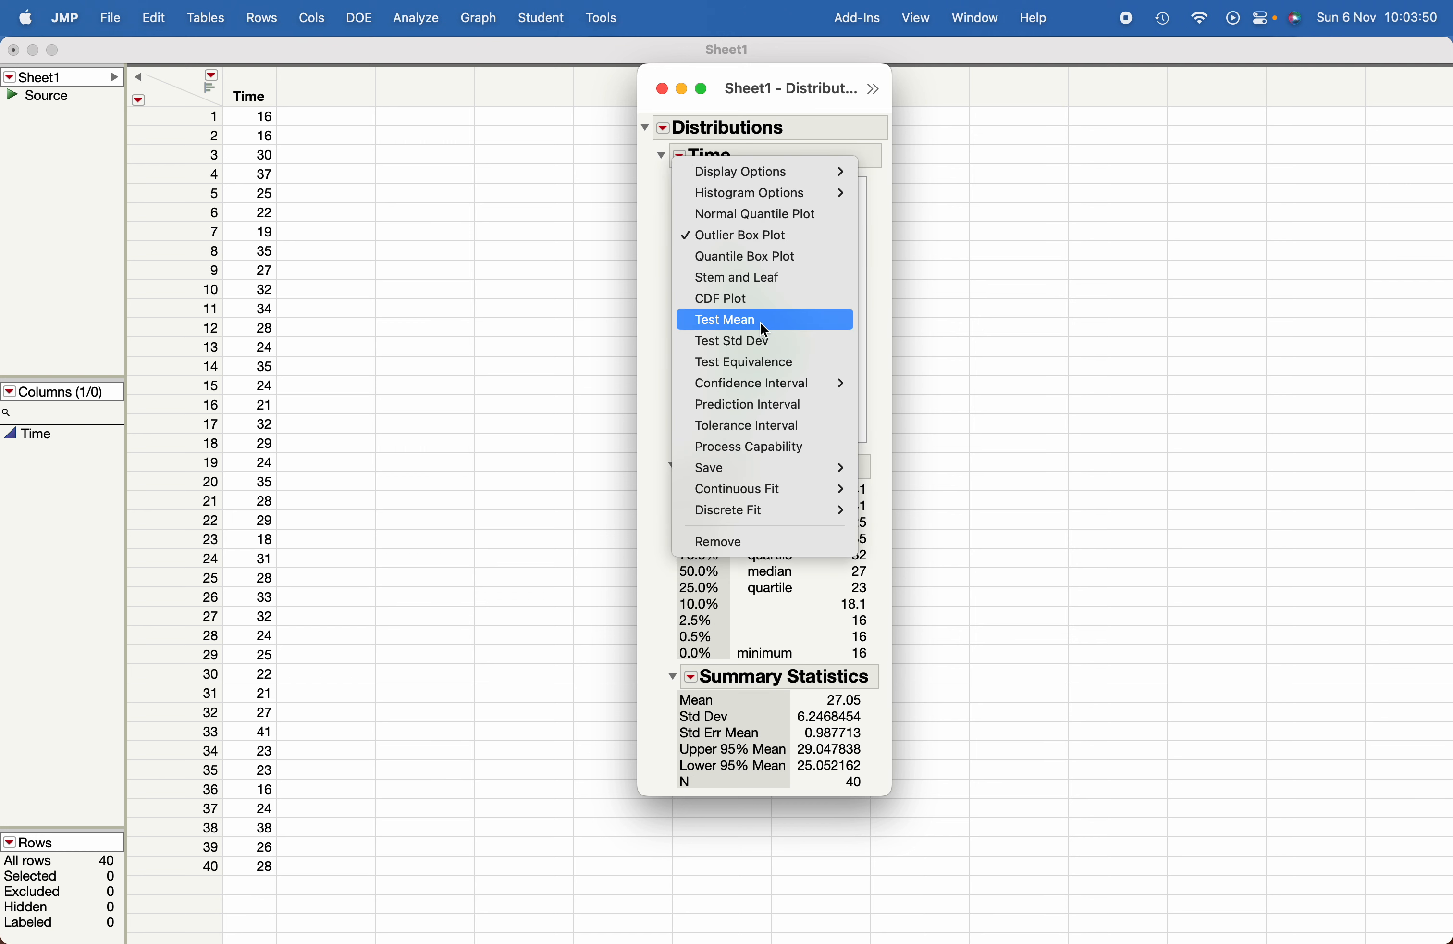
pyautogui.click(725, 319)
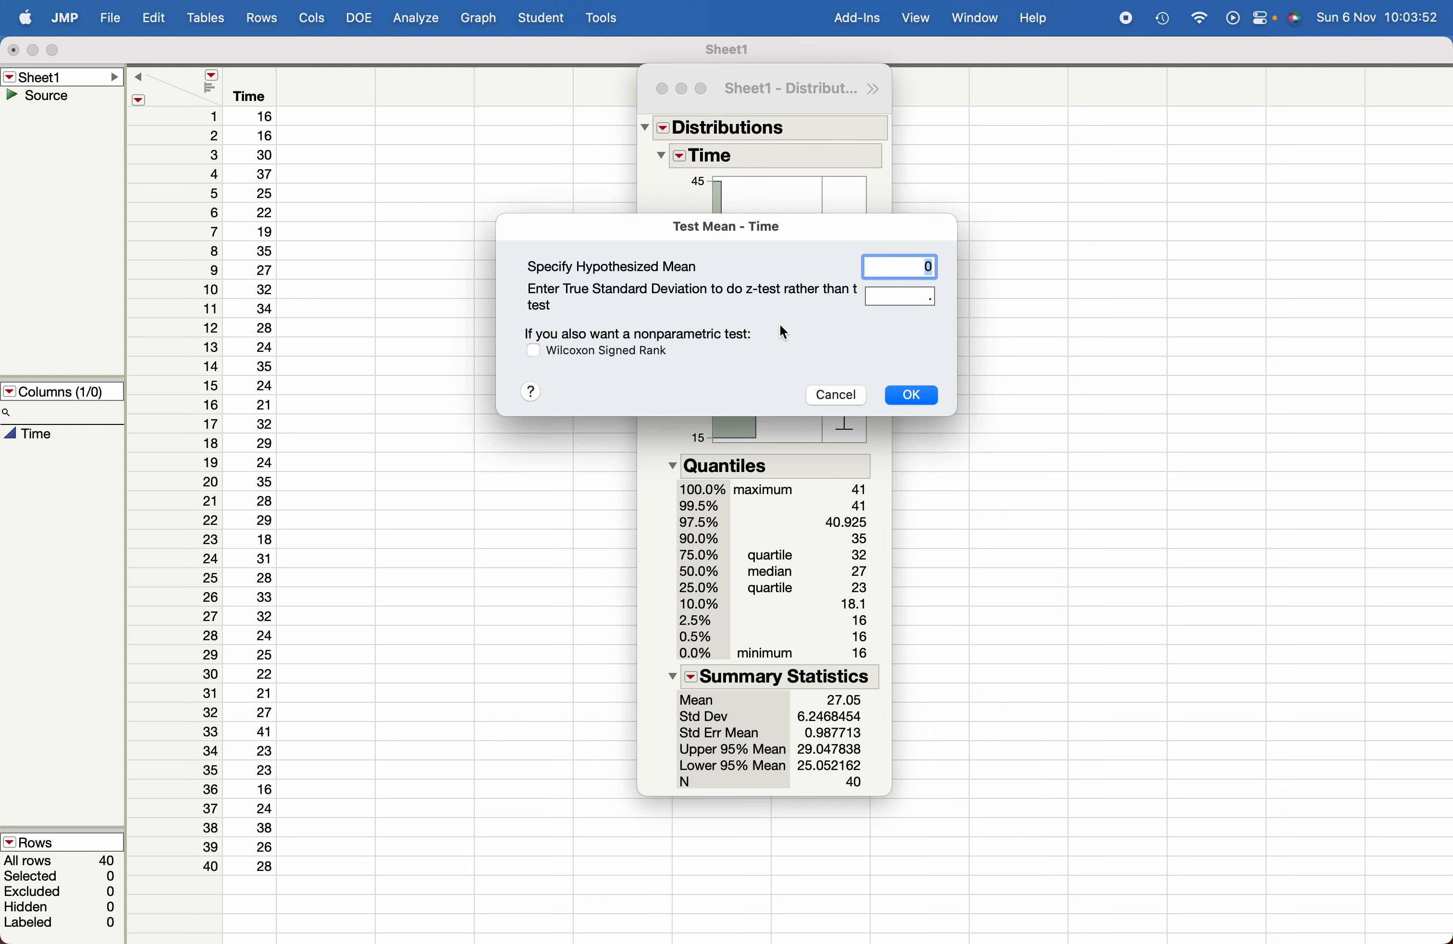
pyautogui.click(898, 296)
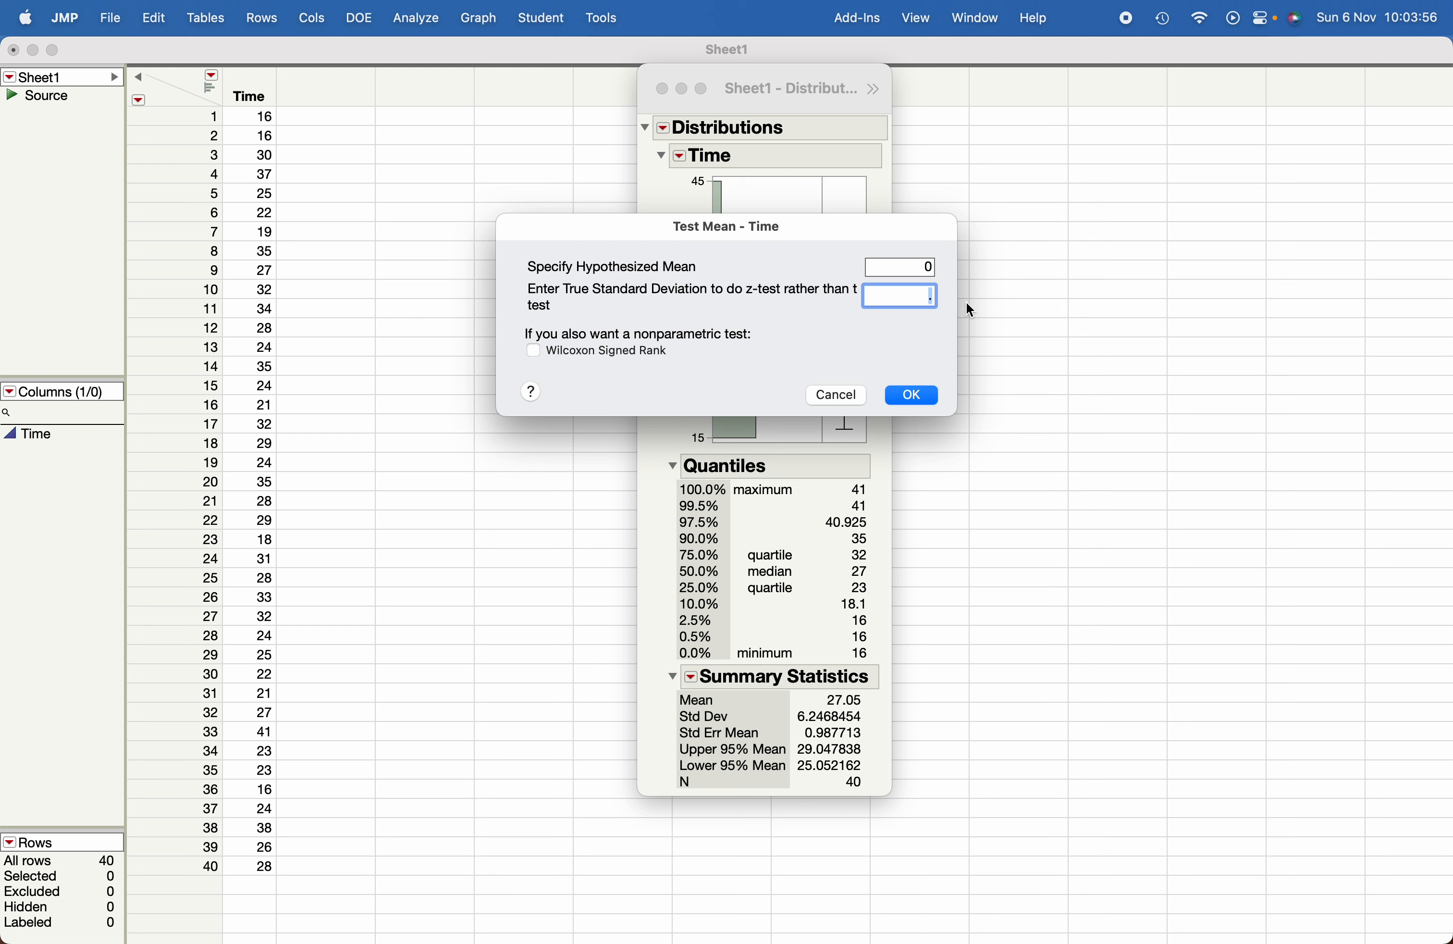
pyautogui.write('12.5')
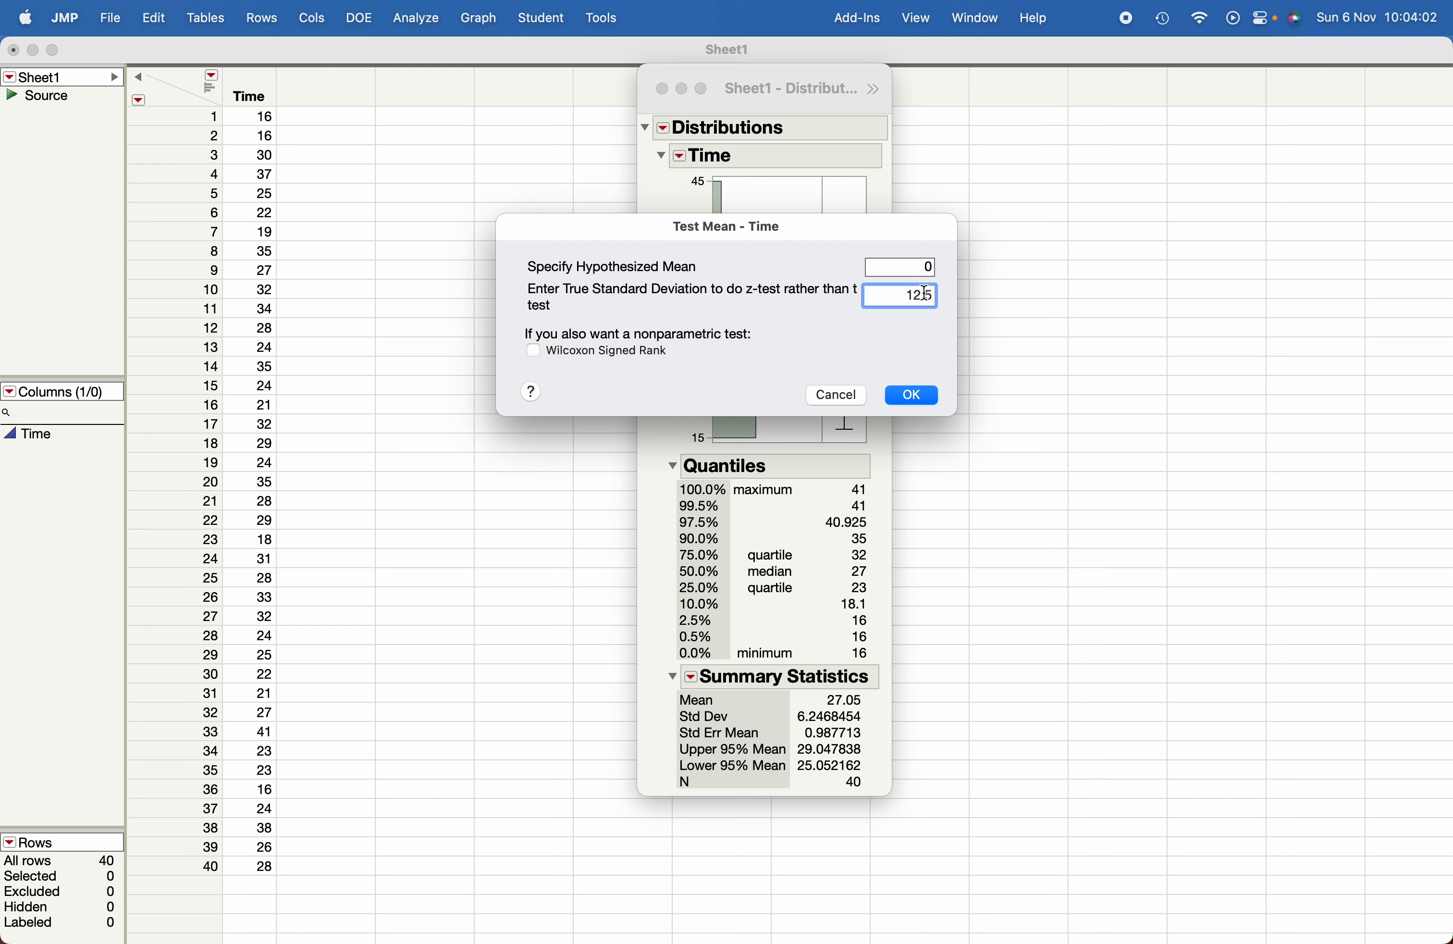
pyautogui.click(899, 266)
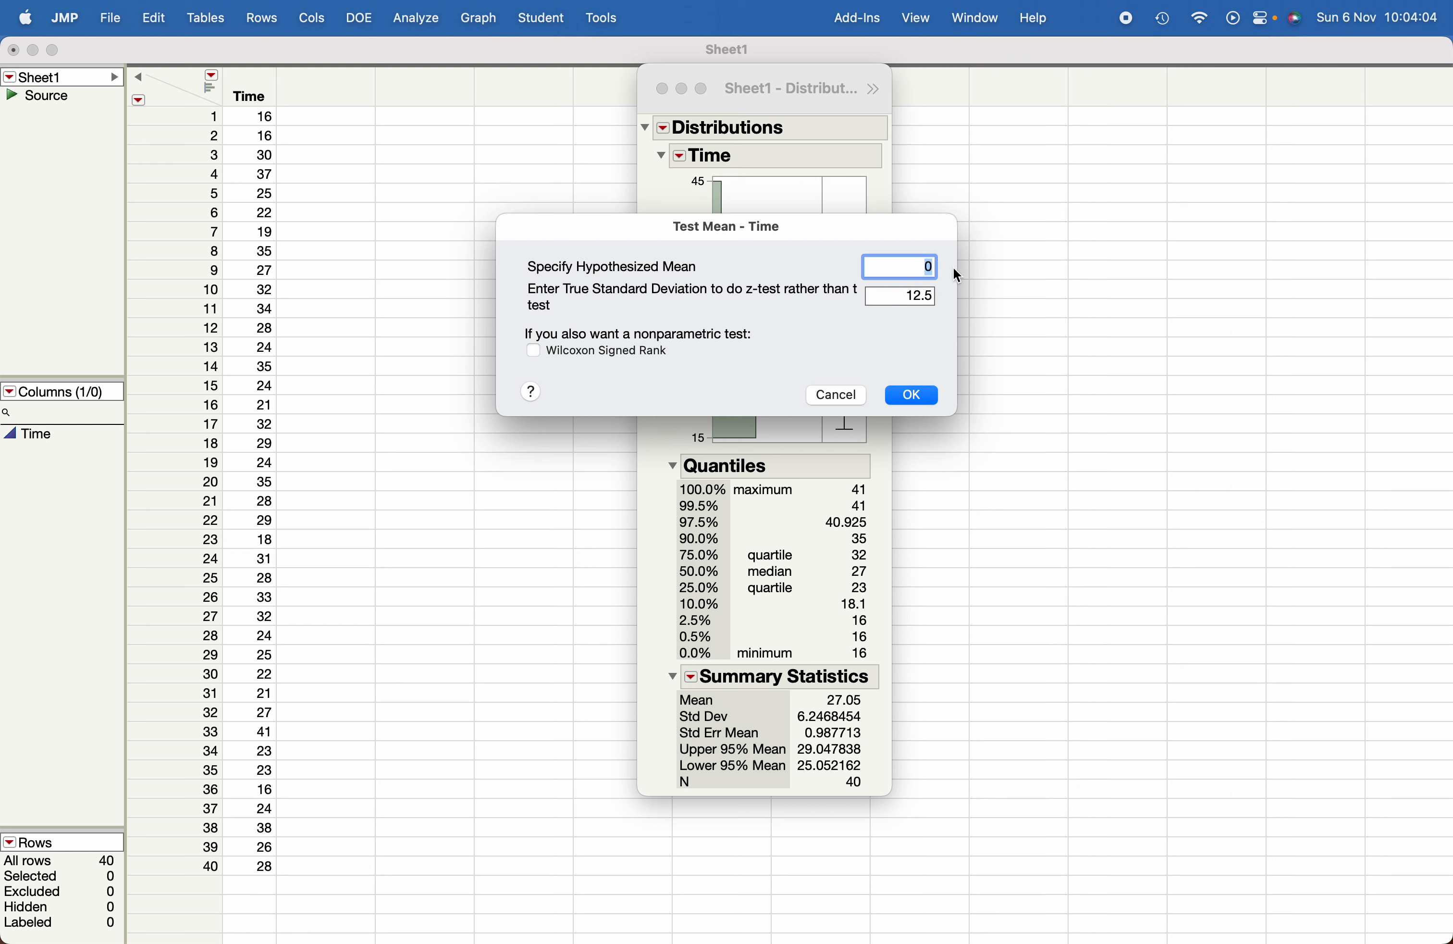
# Run the z test of the Time mean against 40 with sigma 12.5 (z = -6.5522, p < .0001).
pyautogui.click(910, 394)
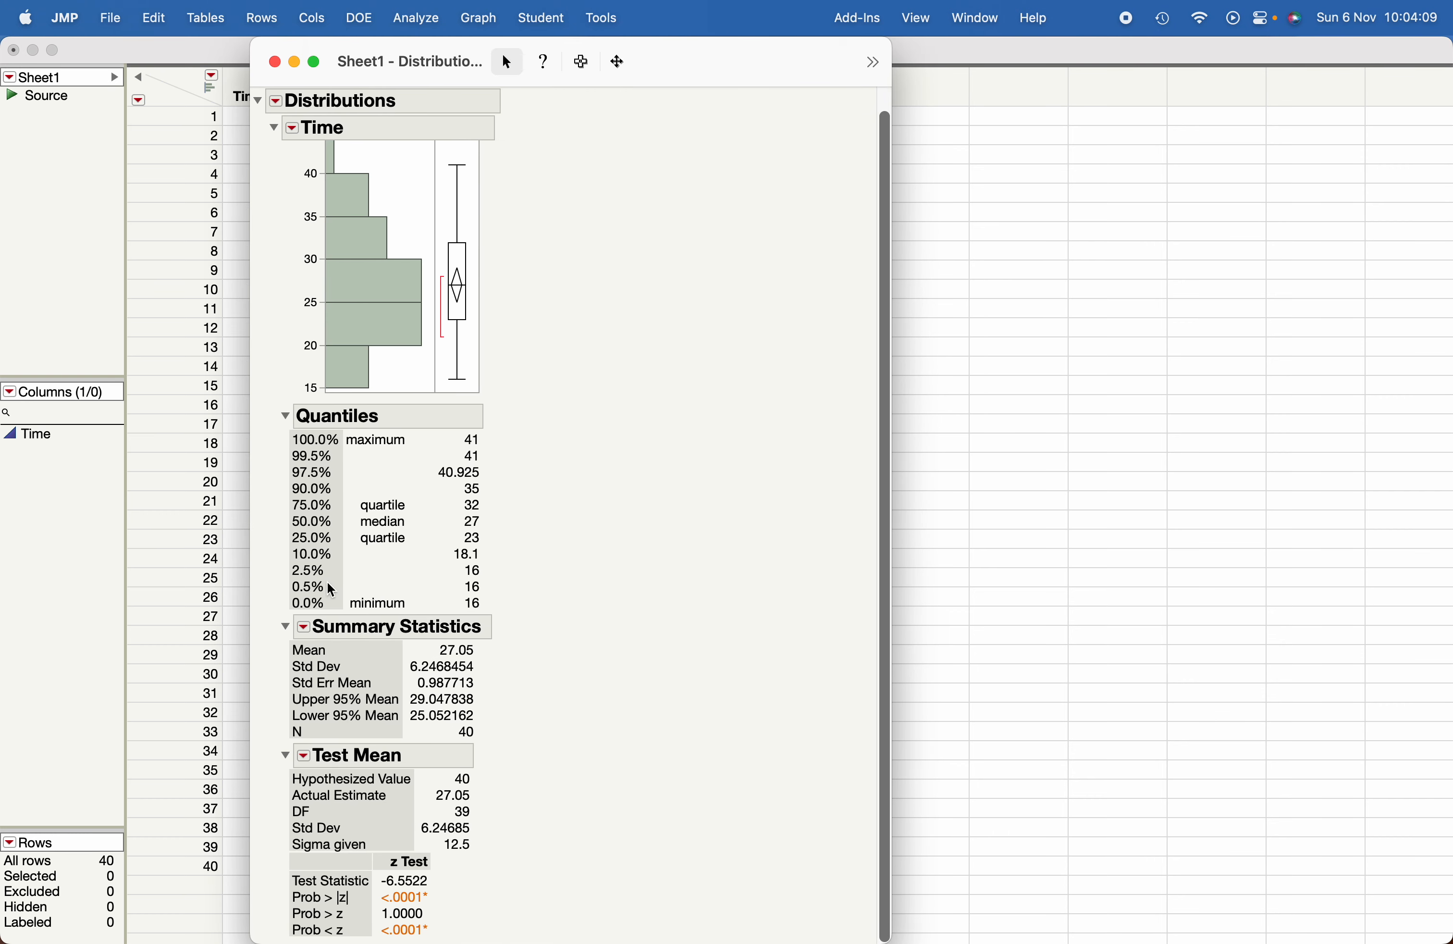
pyautogui.moveTo(413, 887)
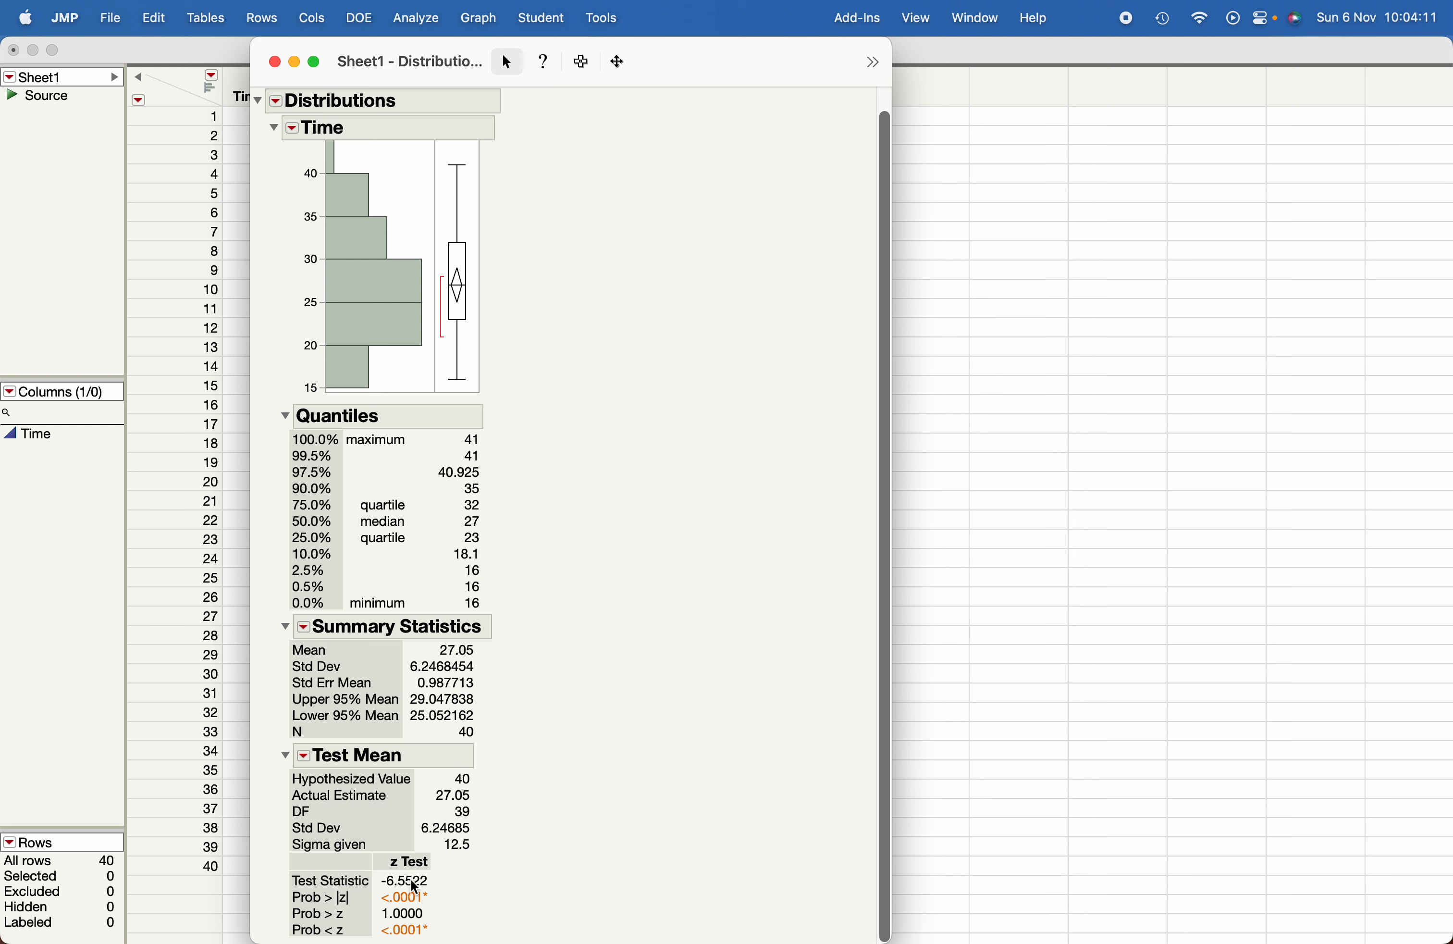
pyautogui.moveTo(346, 906)
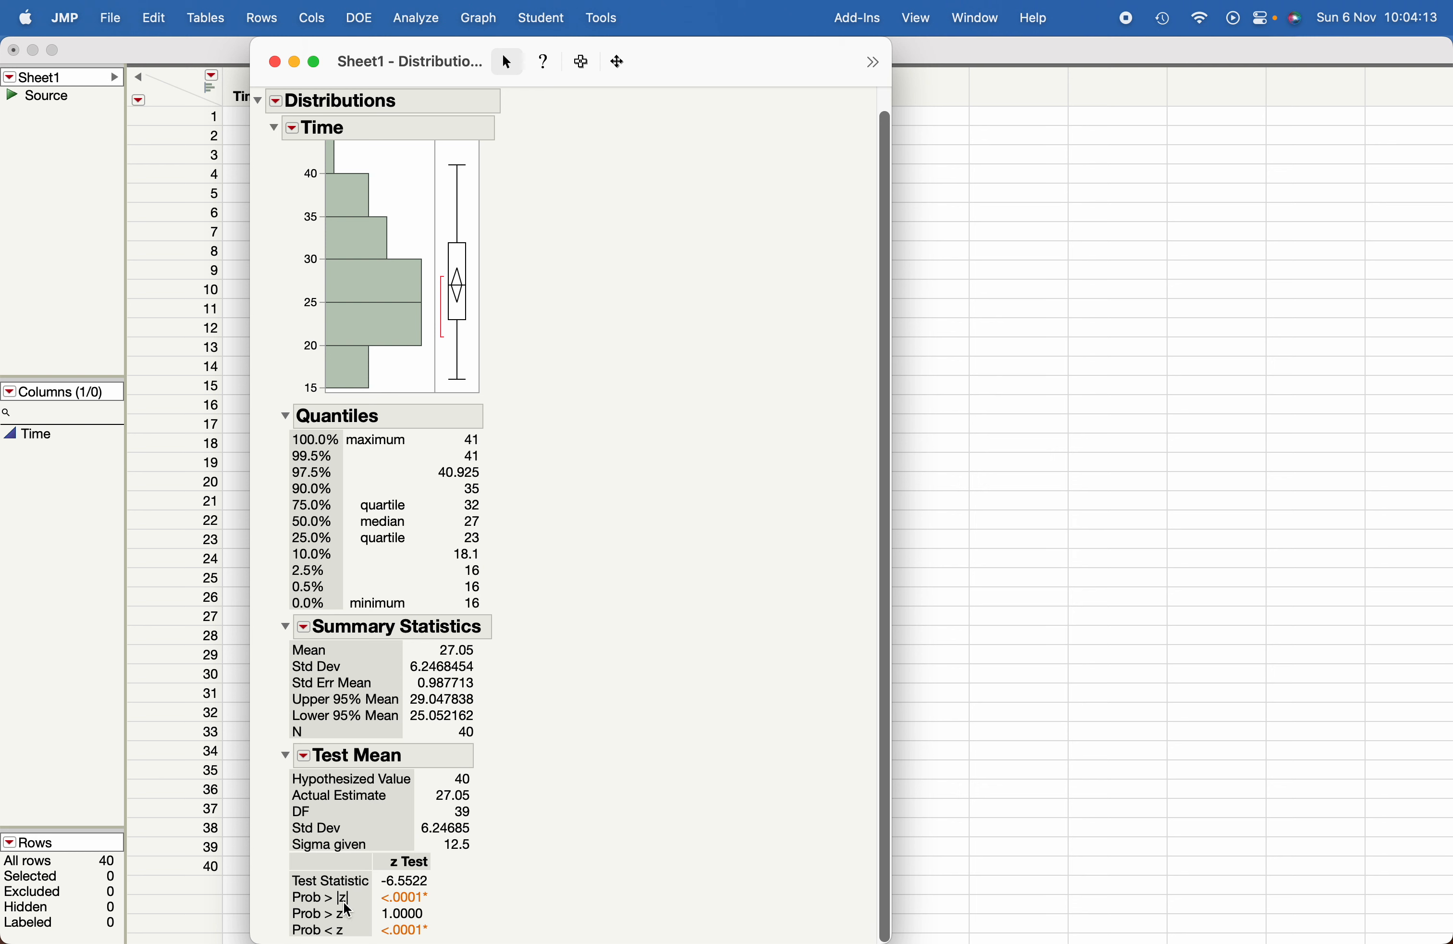
pyautogui.moveTo(481, 899)
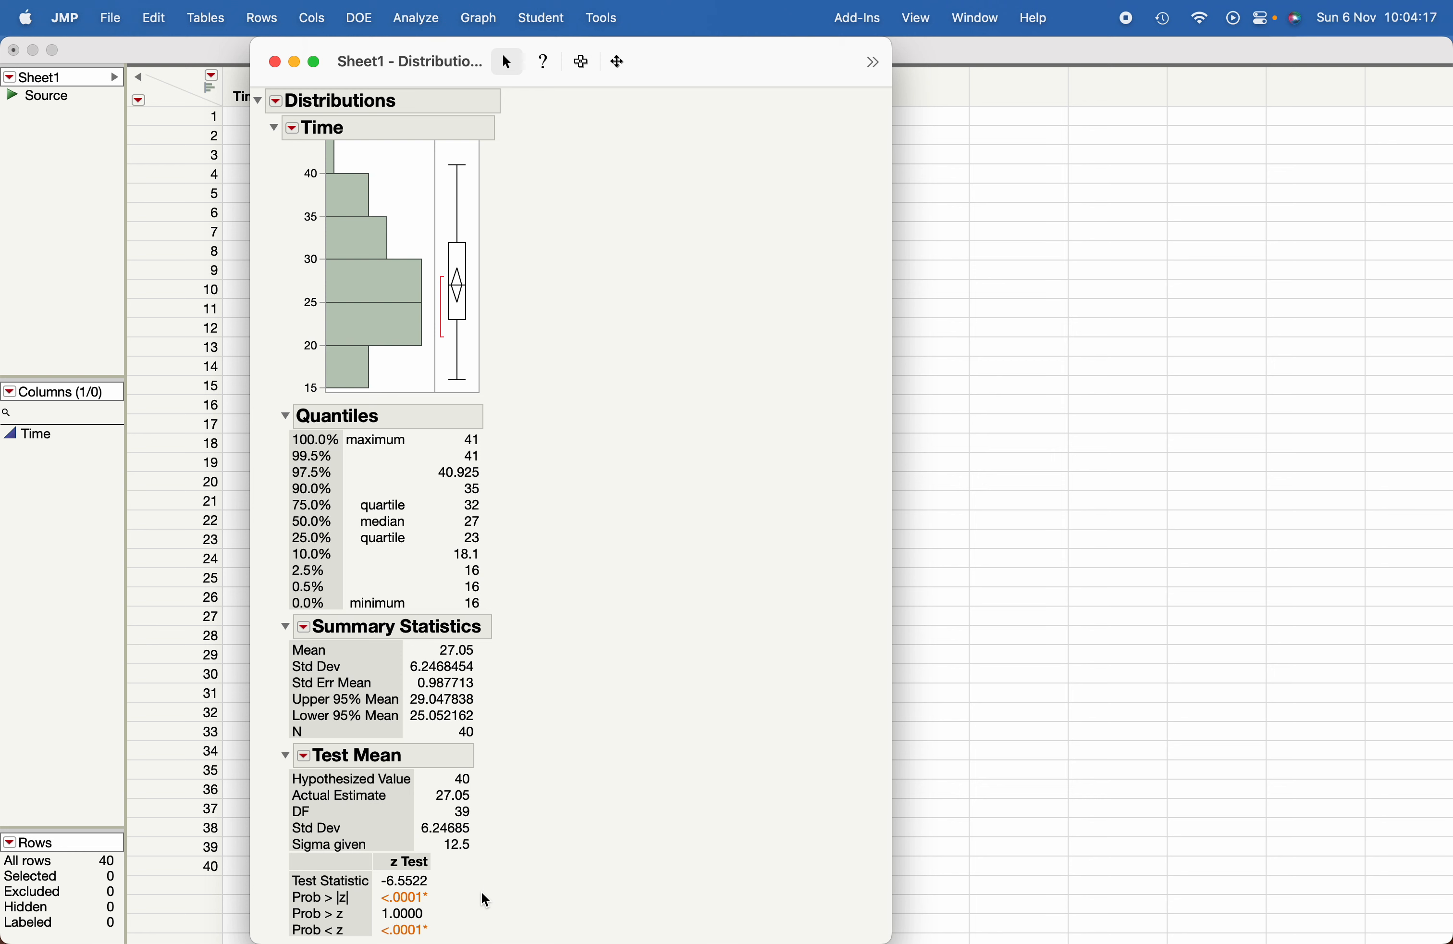
pyautogui.moveTo(313, 153)
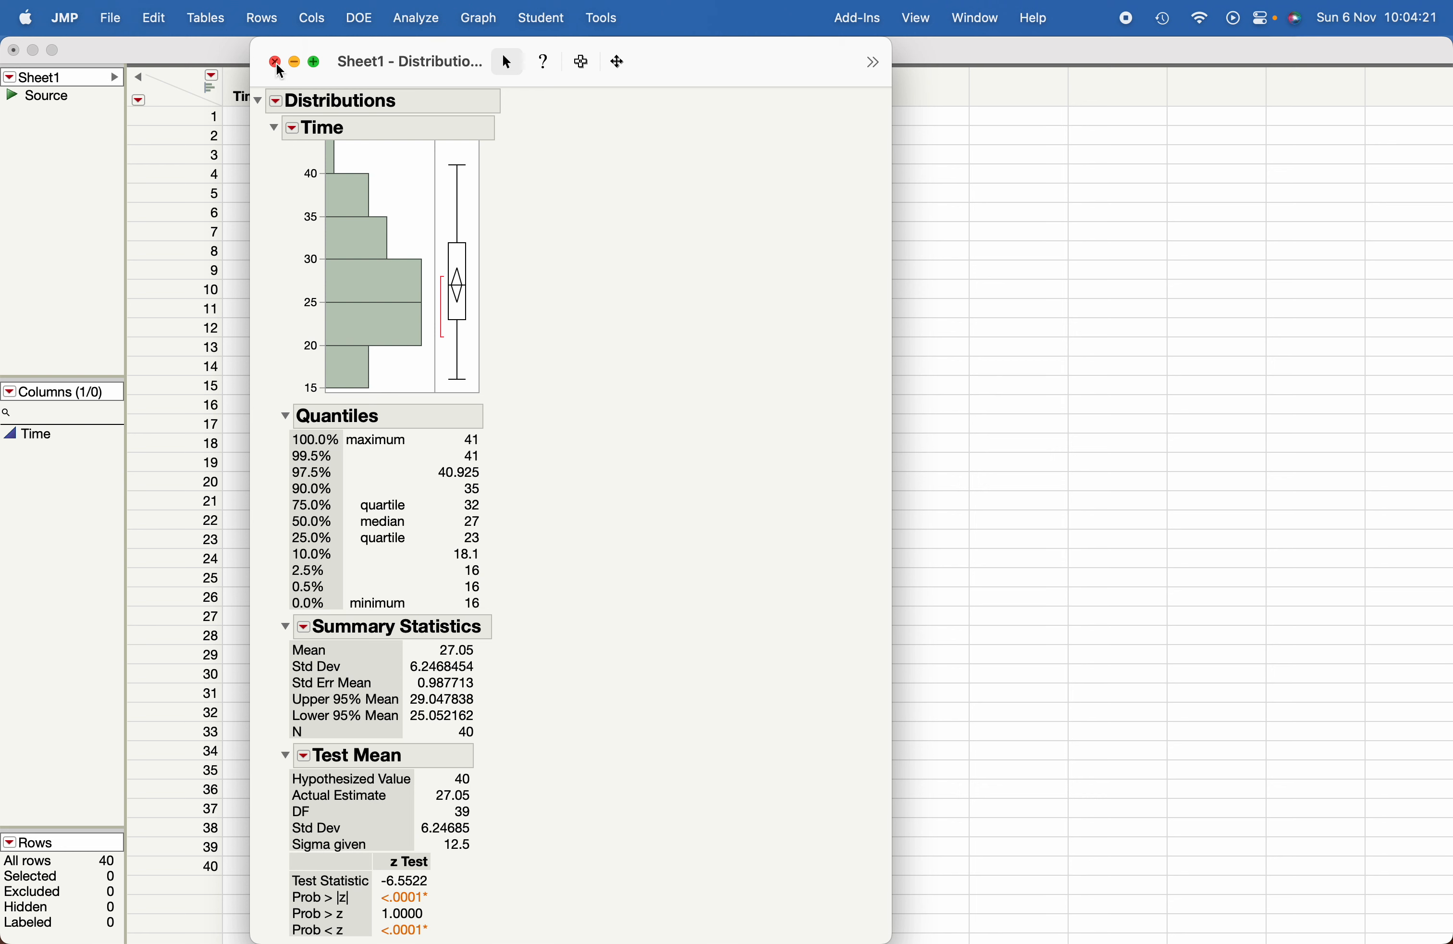
# Close the z-test report and rerun Distribution on Time for a fresh report.
pyautogui.click(416, 17)
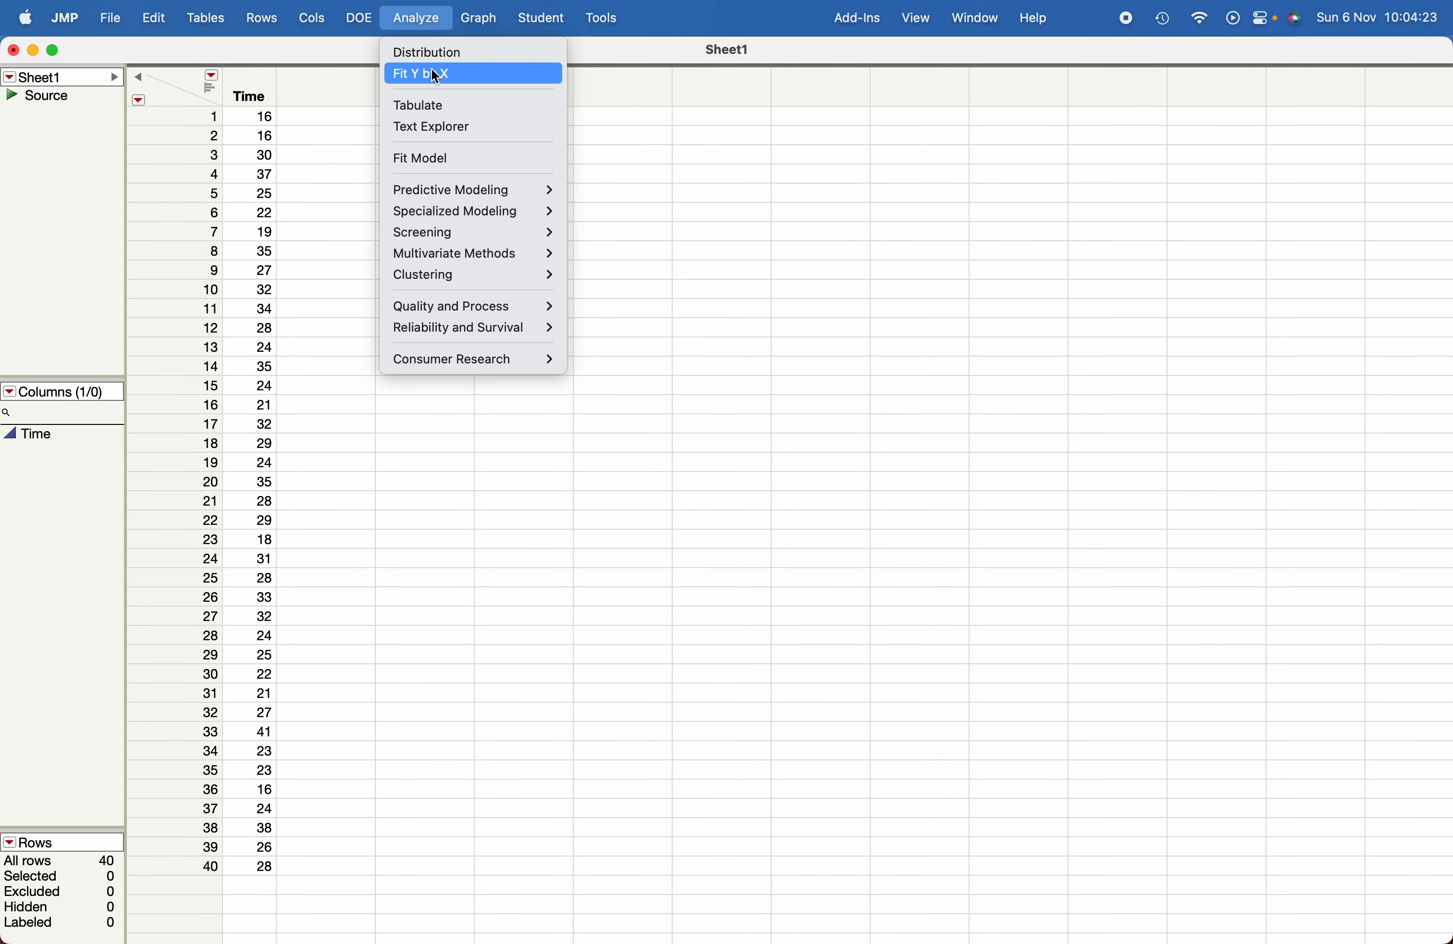
pyautogui.click(428, 52)
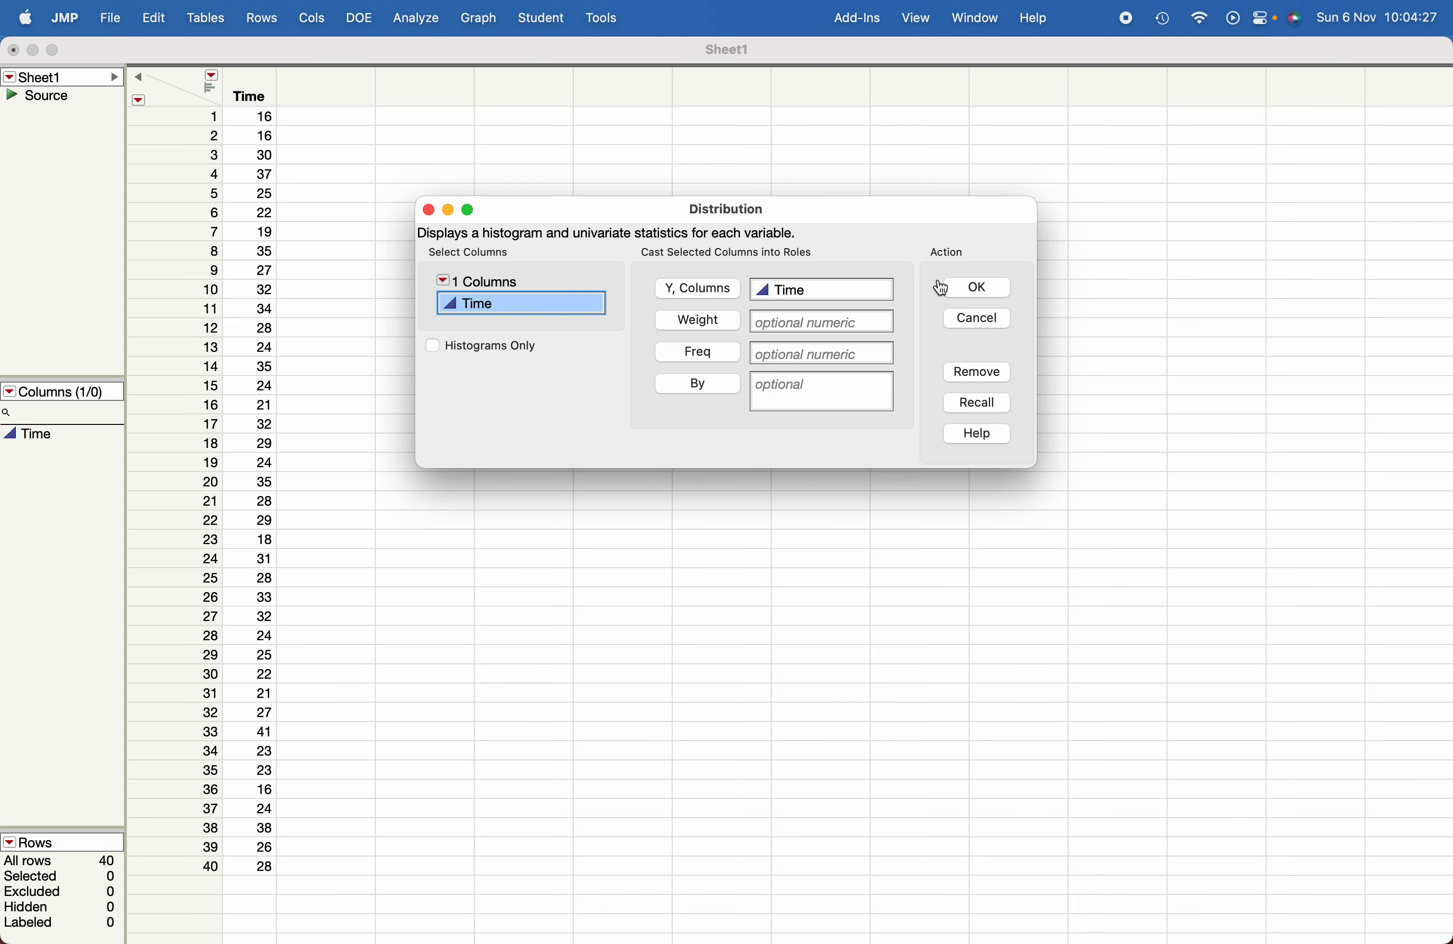
pyautogui.click(975, 287)
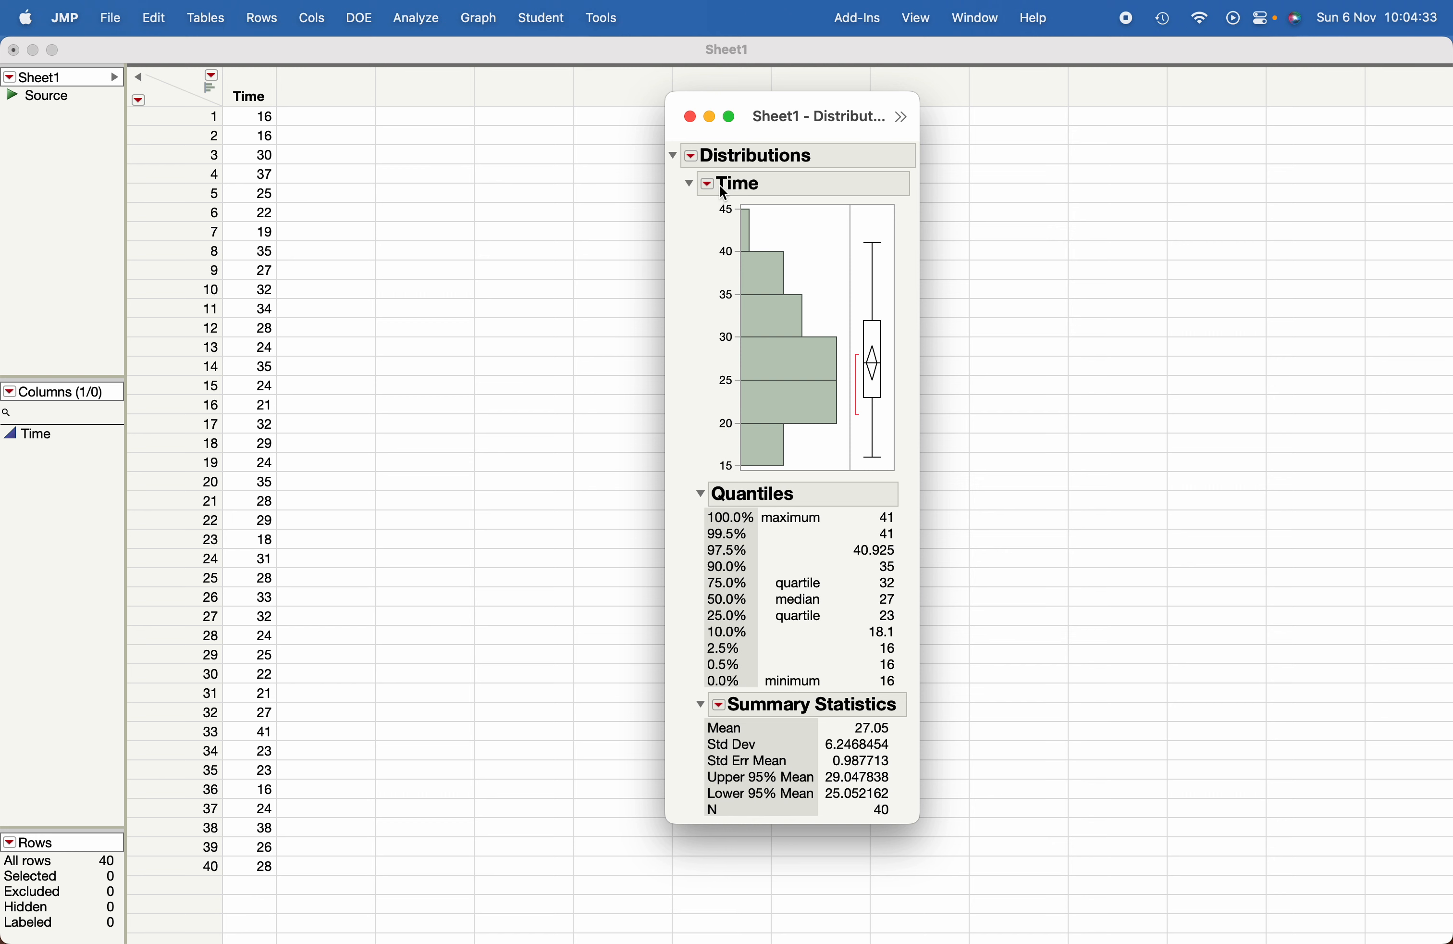
# Run Test Mean on Time against 40 with sigma blank, giving t = -13.111, DF 39, p < .0001.
pyautogui.click(709, 183)
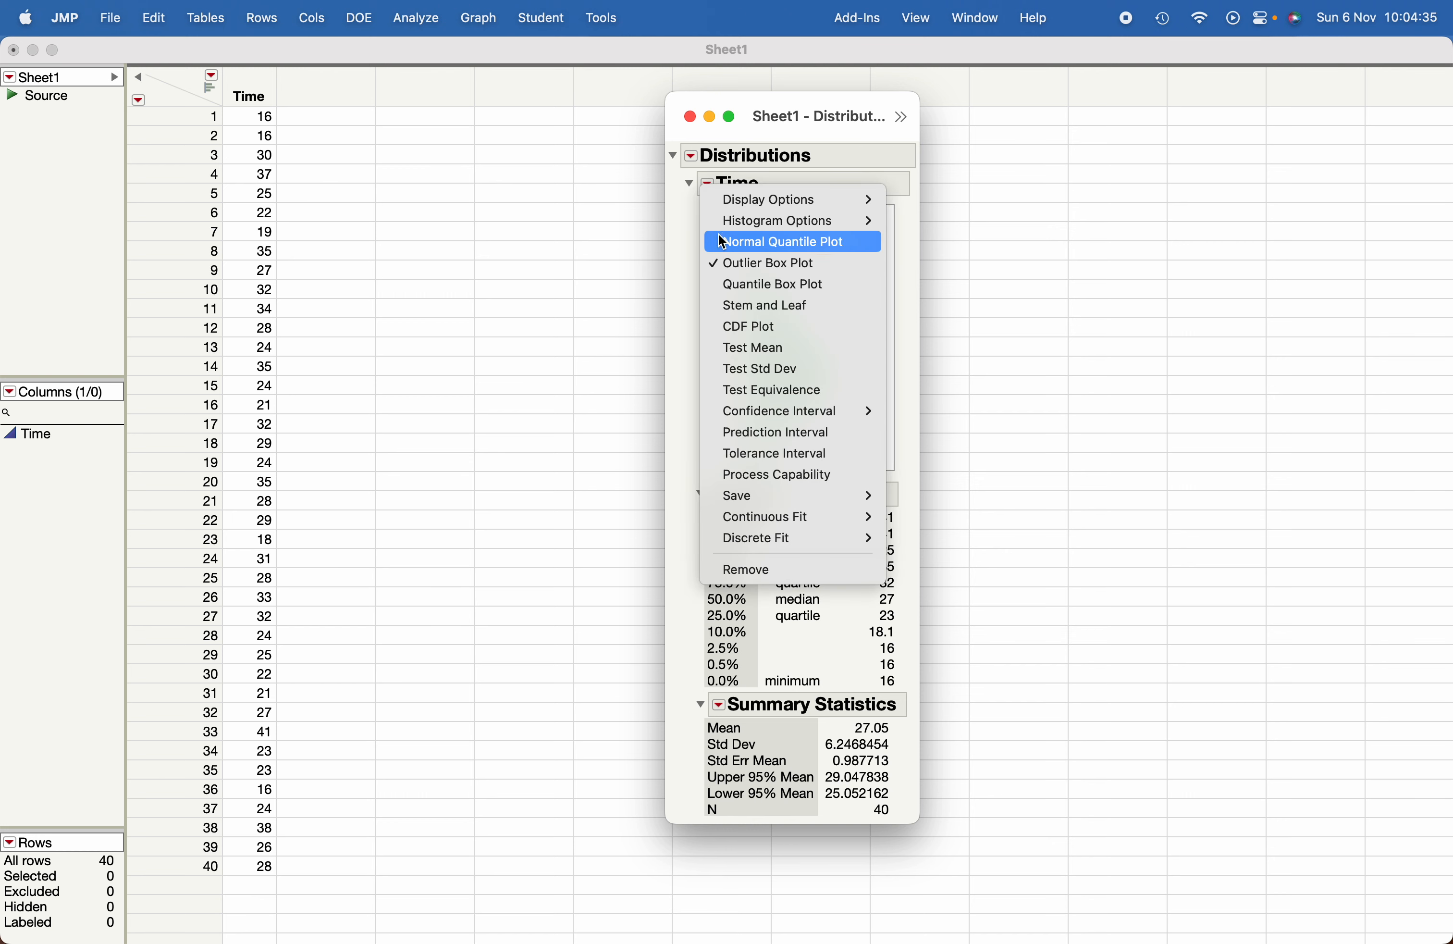
pyautogui.click(753, 348)
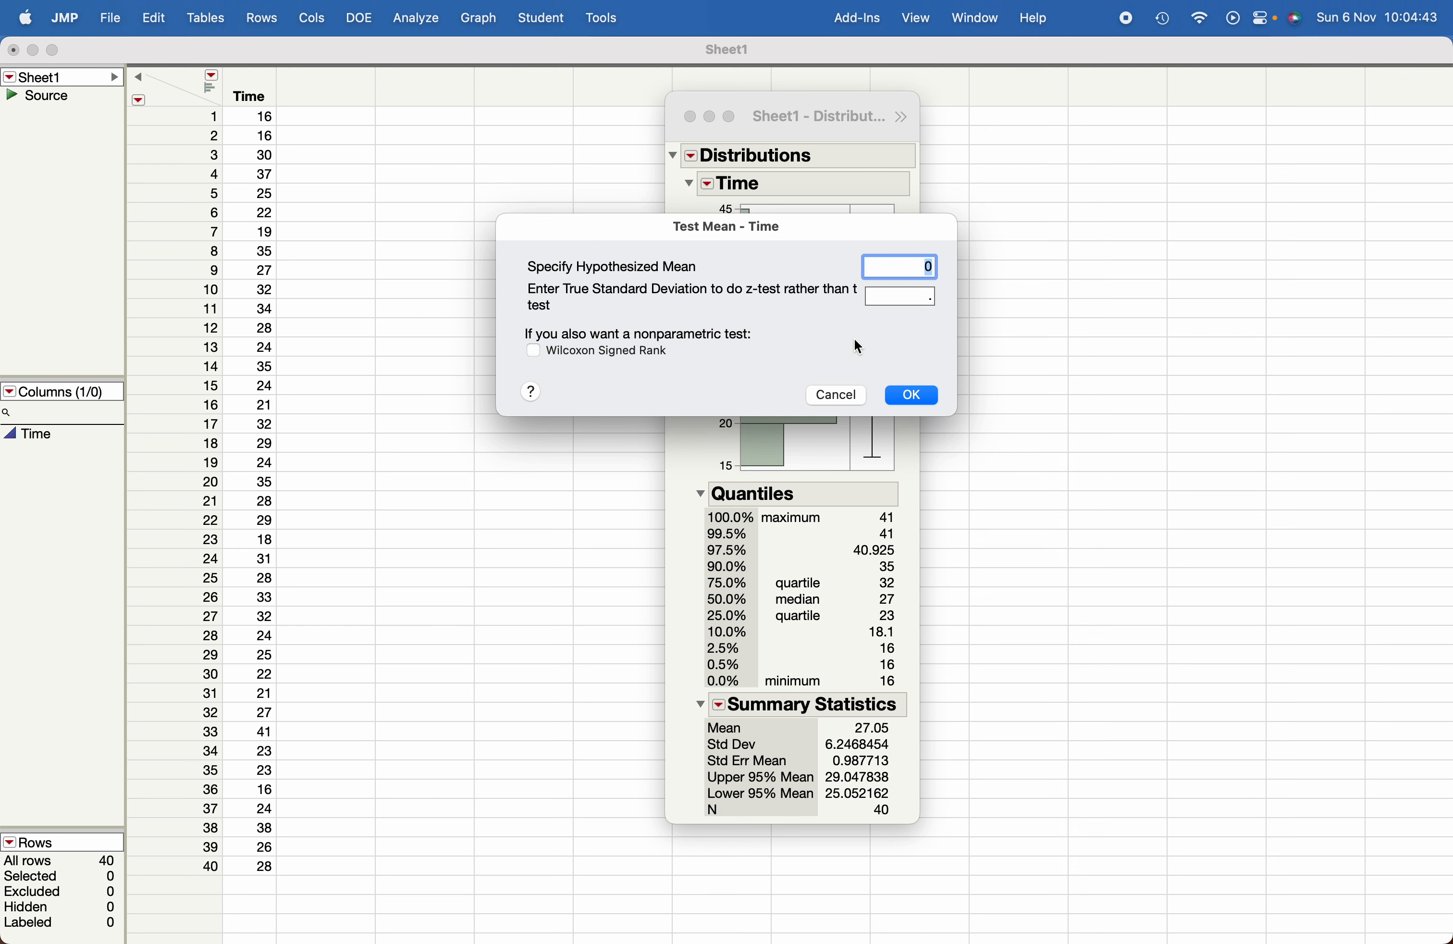
pyautogui.write('40')
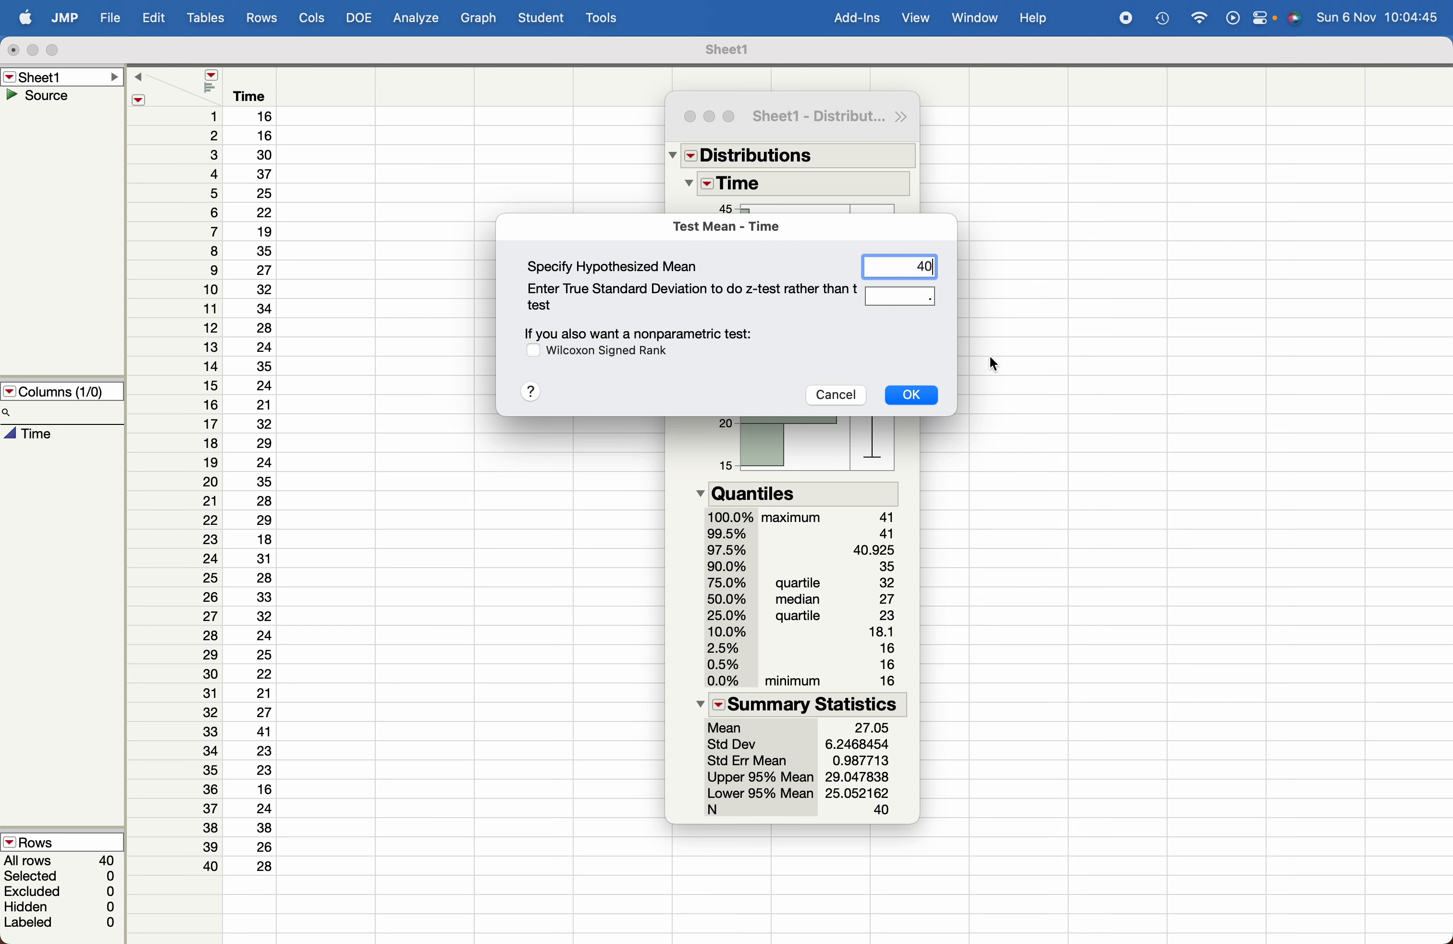
pyautogui.click(909, 394)
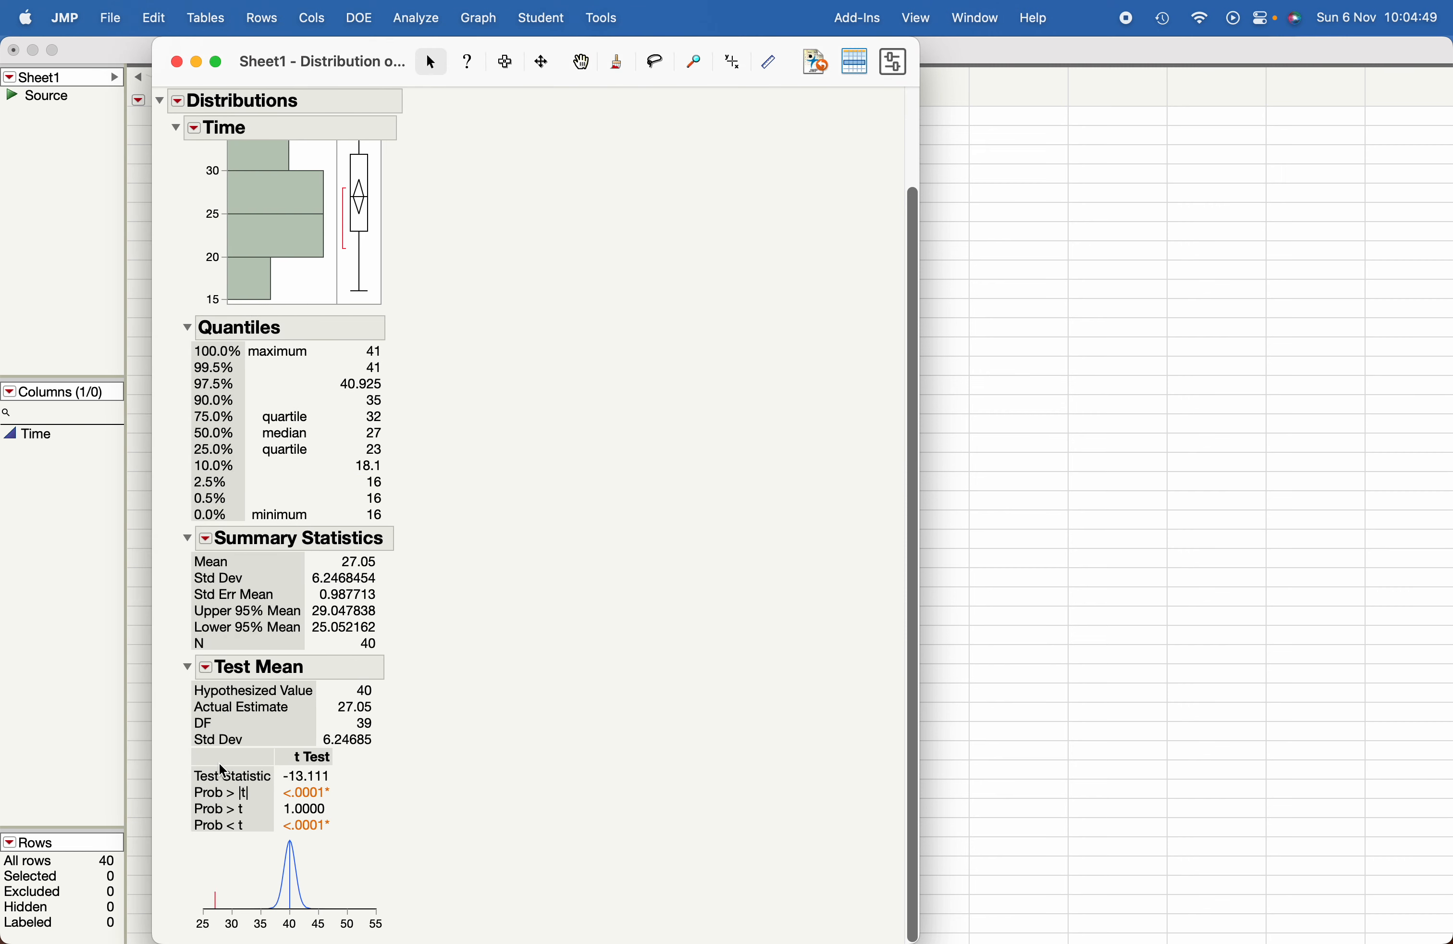
pyautogui.moveTo(305, 828)
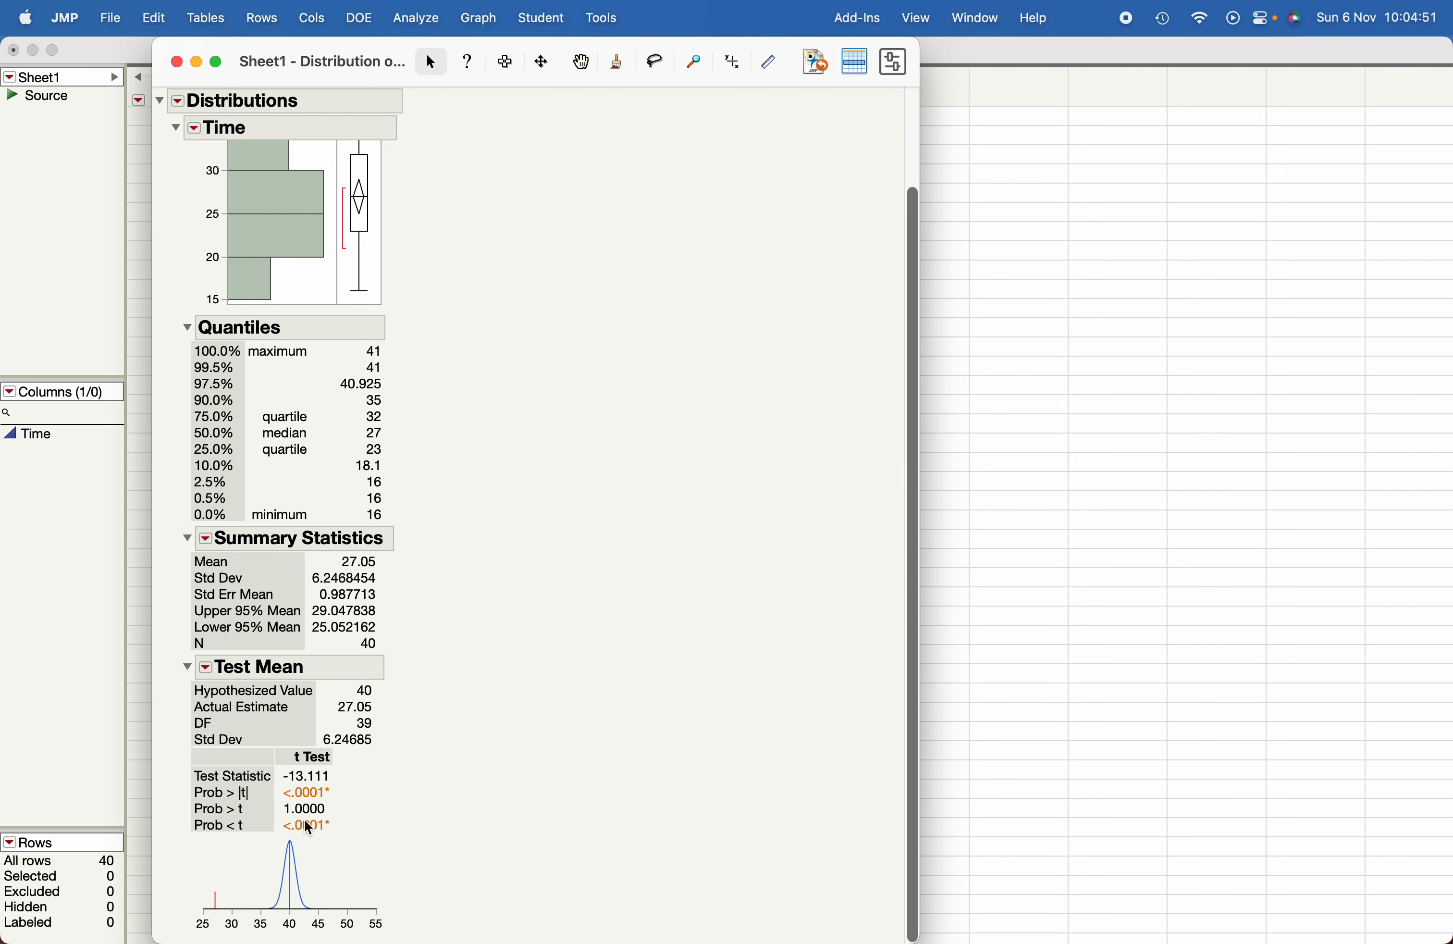